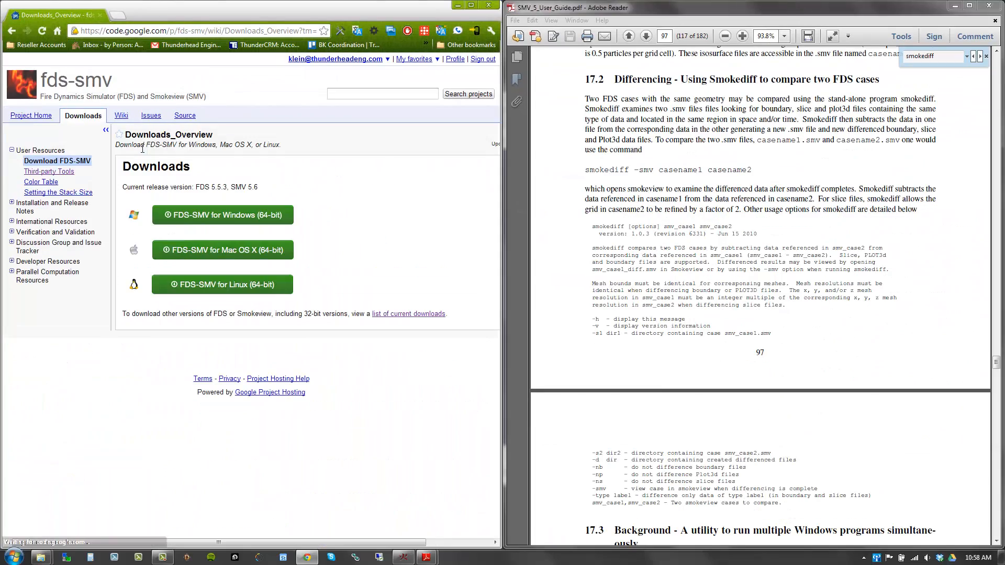
Download smv_6.0.4_win64.exe from the fds-smv list of current downloads.
click(408, 314)
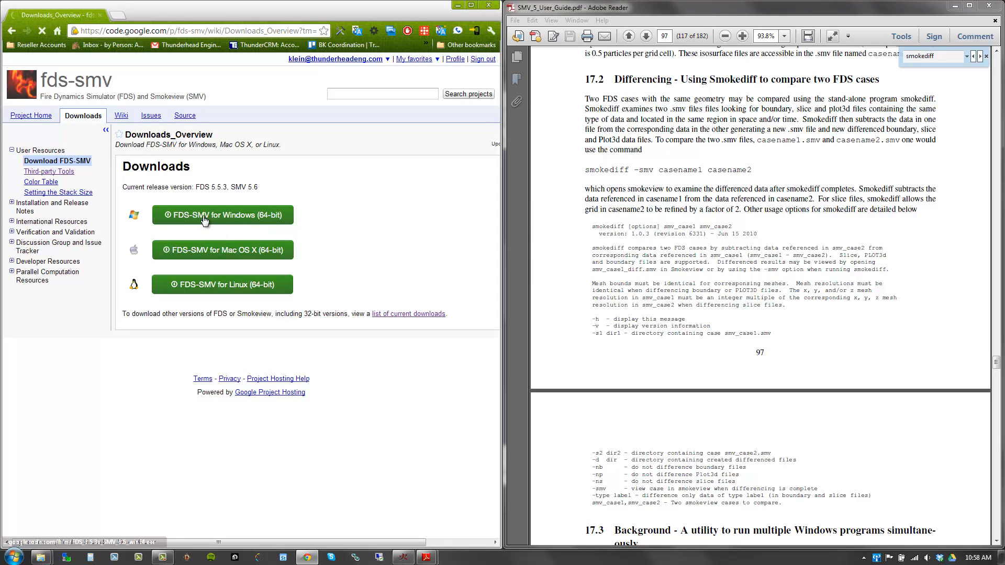
click(409, 314)
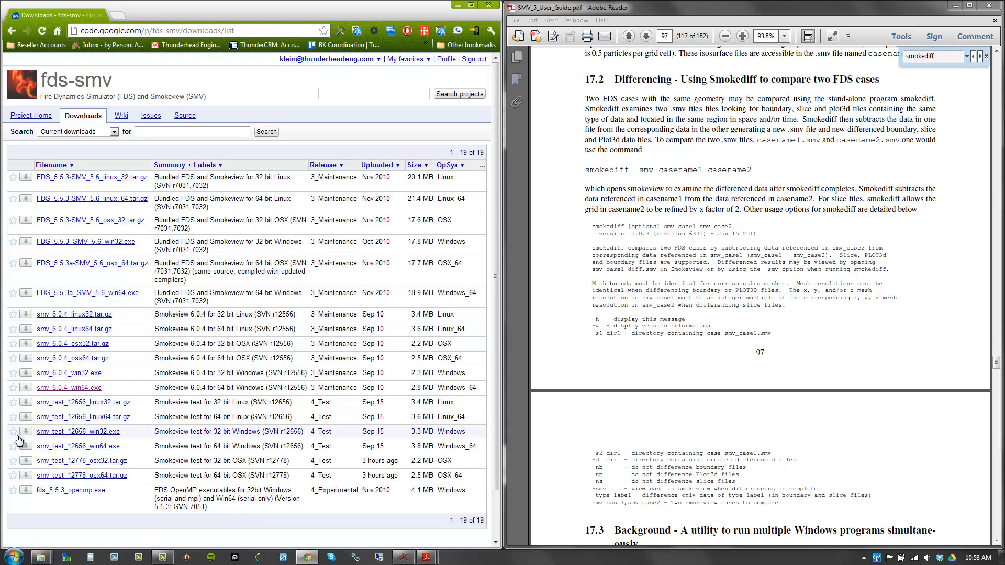
mouse_move(71, 366)
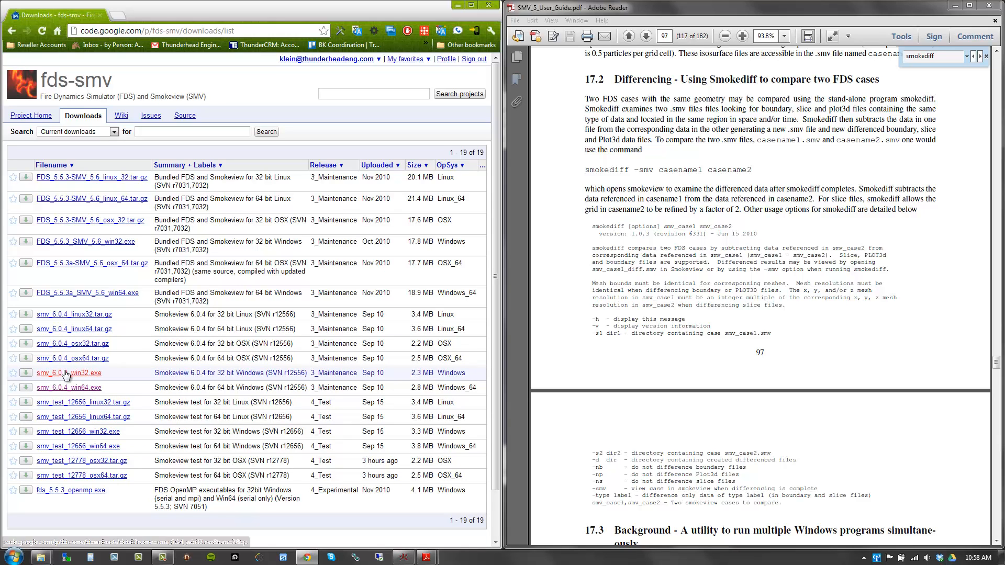
mouse_move(42, 394)
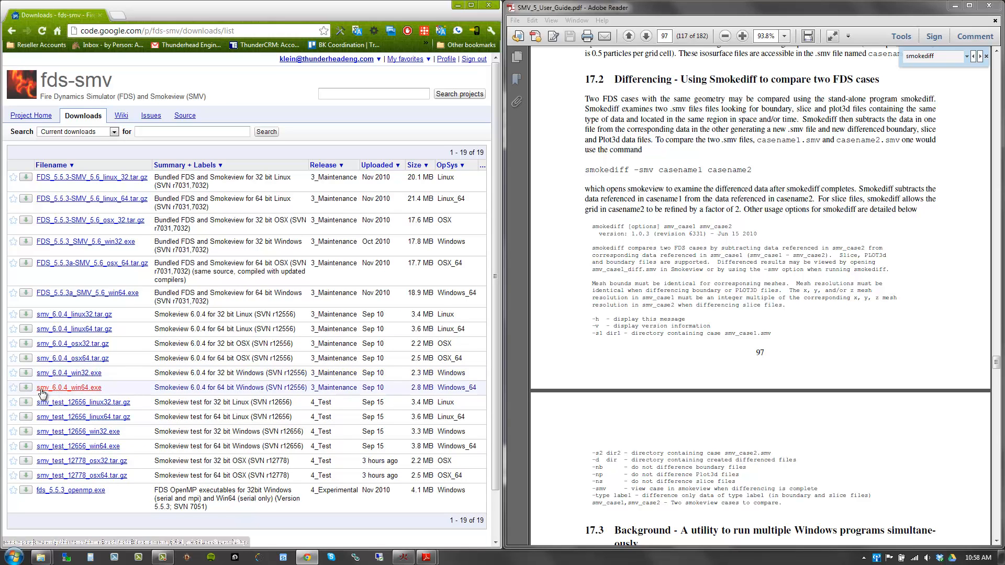
click(69, 387)
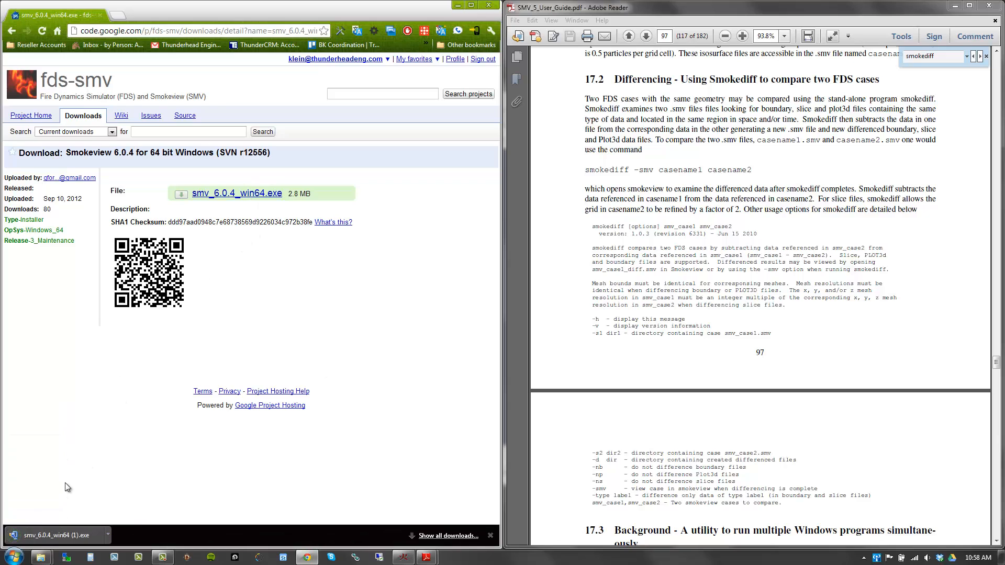
Run the downloaded Smokeview installer and unzip its 15 files into the FDS folder.
click(54, 535)
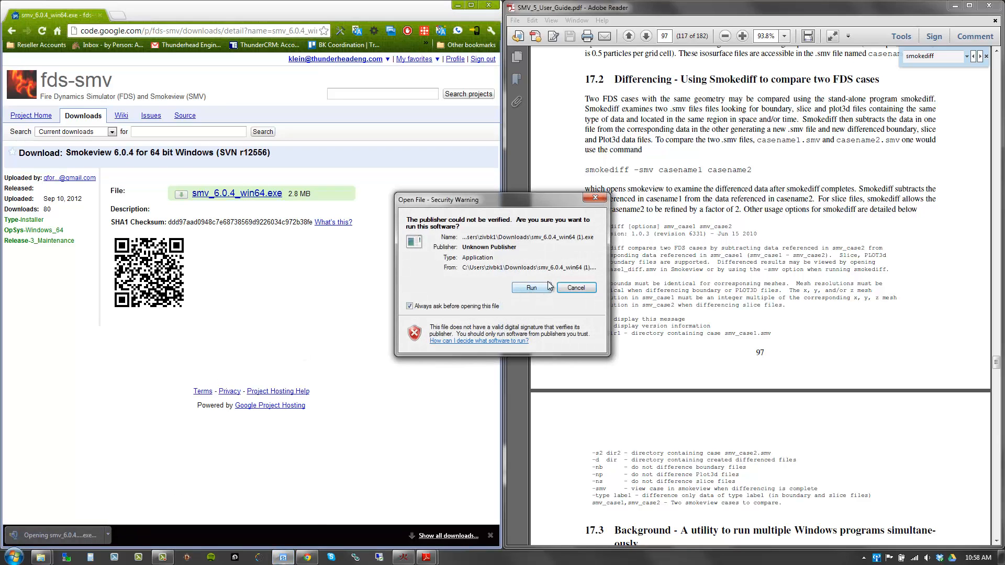
click(531, 288)
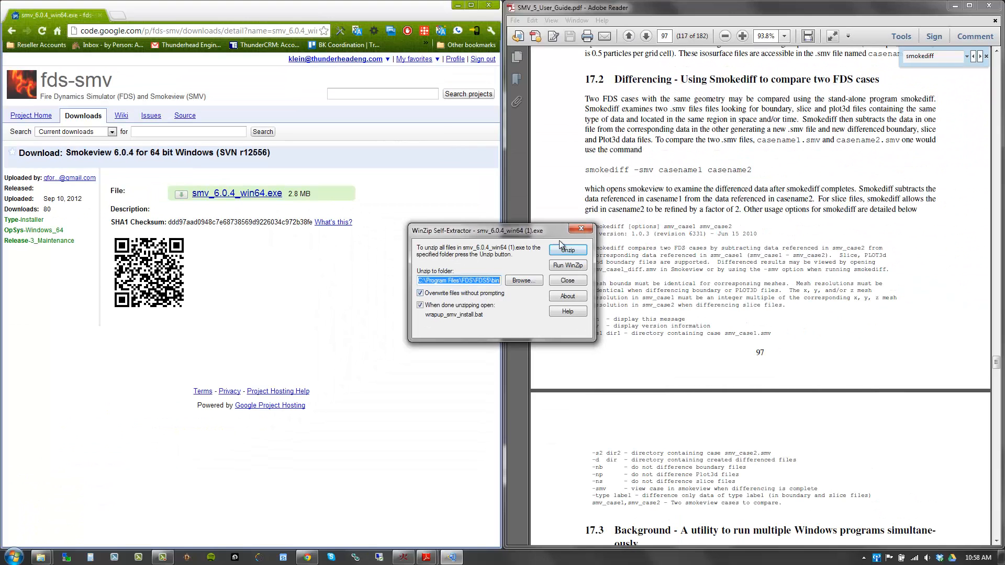
click(568, 249)
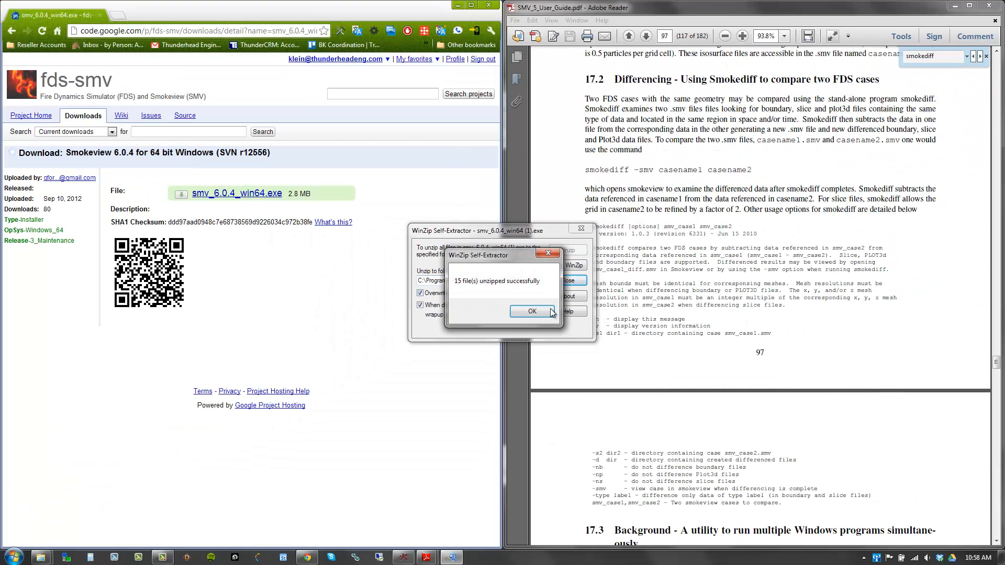
click(532, 310)
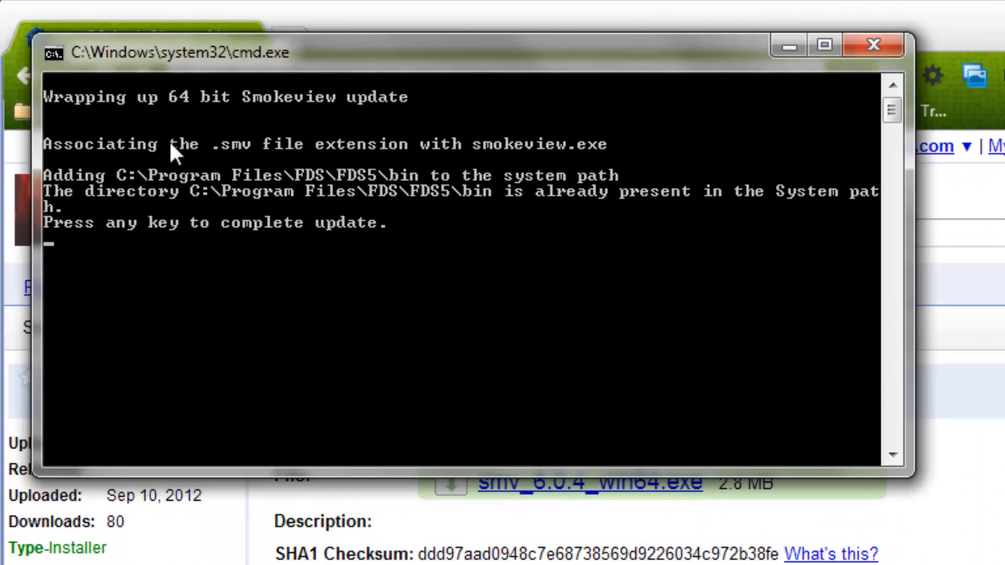
mouse_move(249, 174)
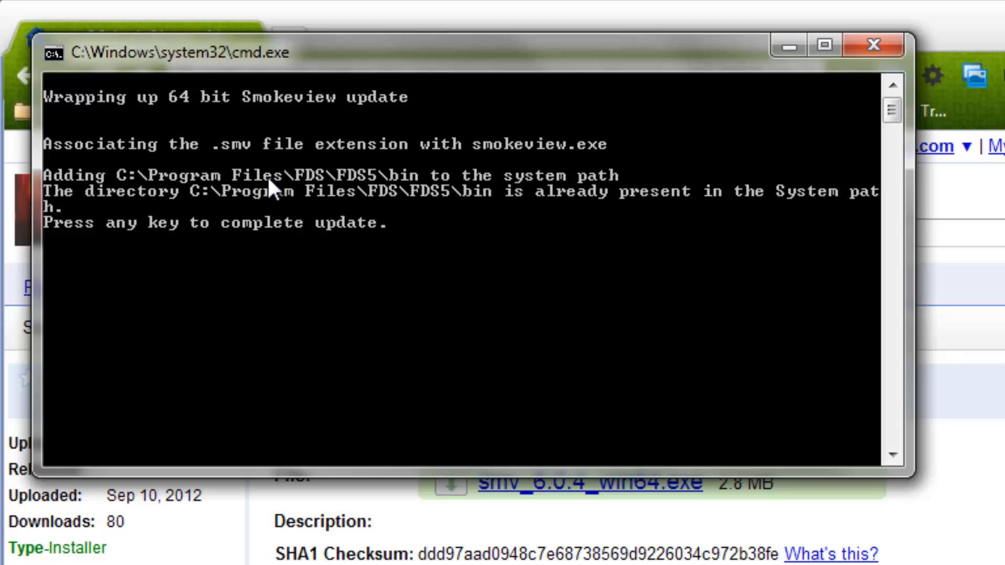
mouse_move(310, 197)
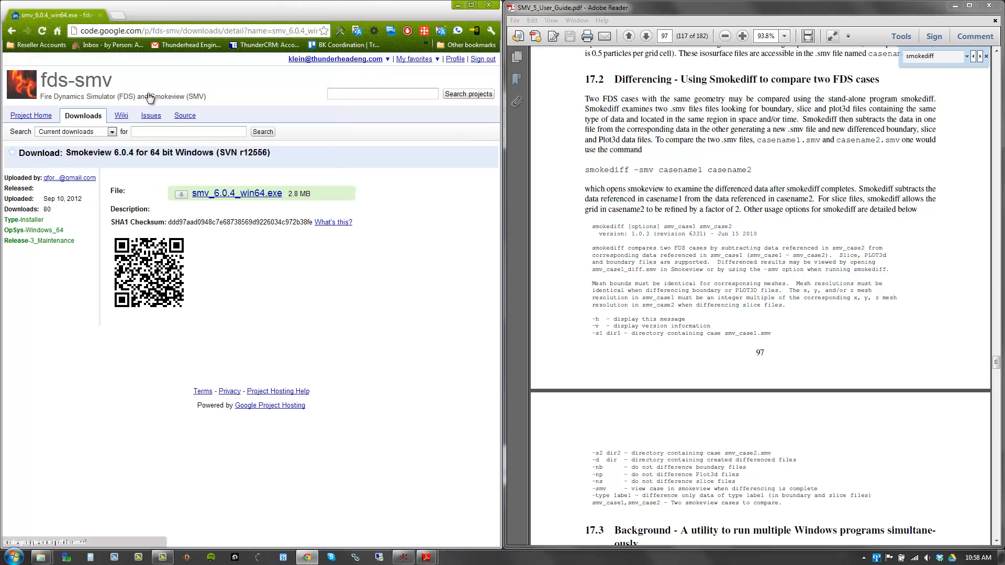
mouse_move(333, 302)
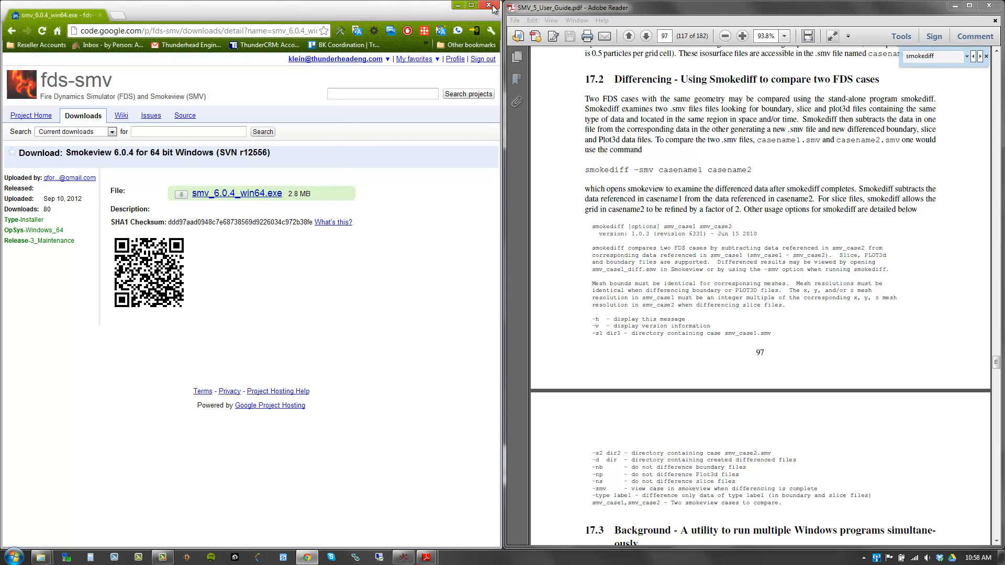
Run smokediff in Command Prompt to confirm version 1.0.5 for WIN64, then move the window aside.
click(11, 551)
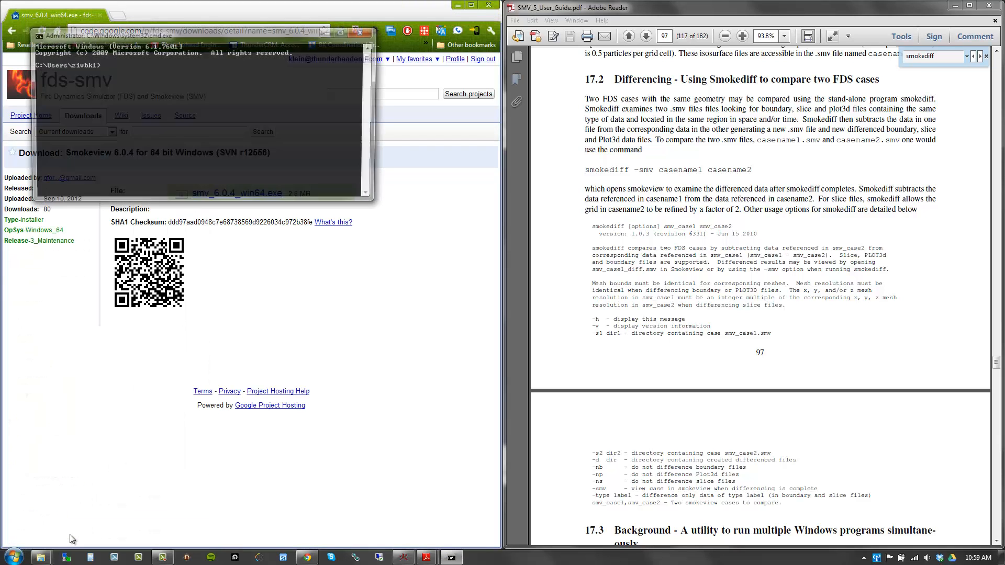
text(smokediff)
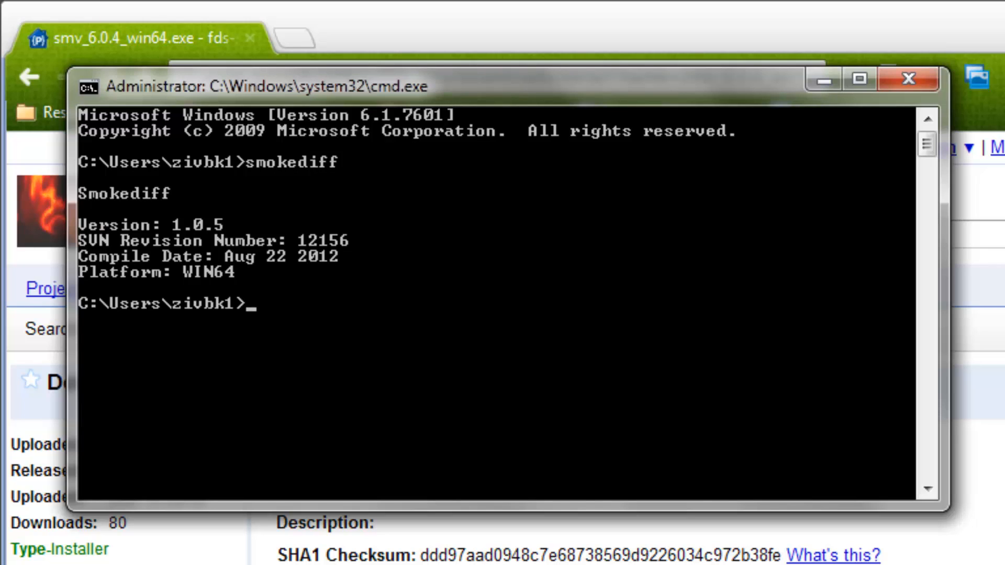
mouse_move(691, 101)
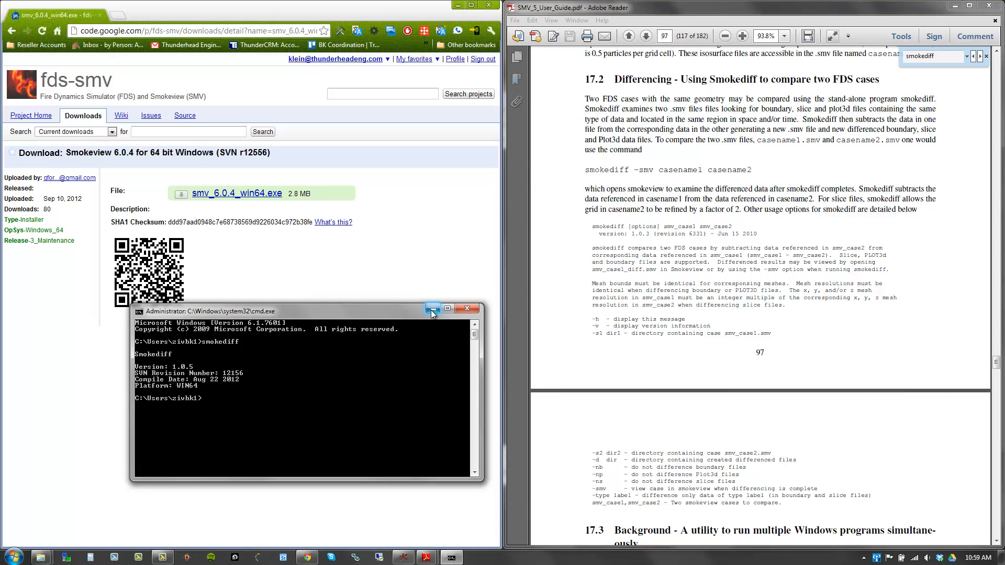
mouse_move(357, 312)
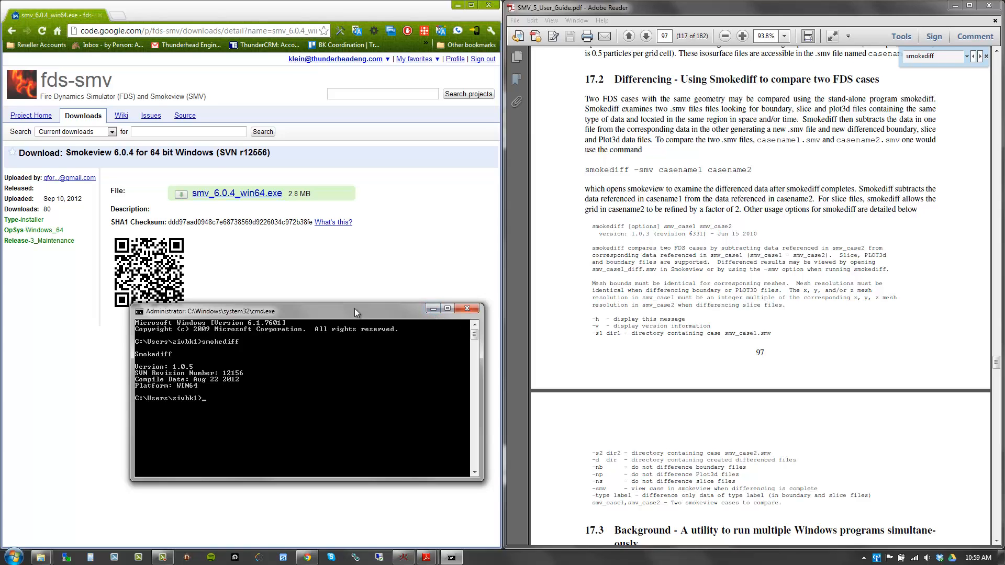
drag(356, 308, 250, 344)
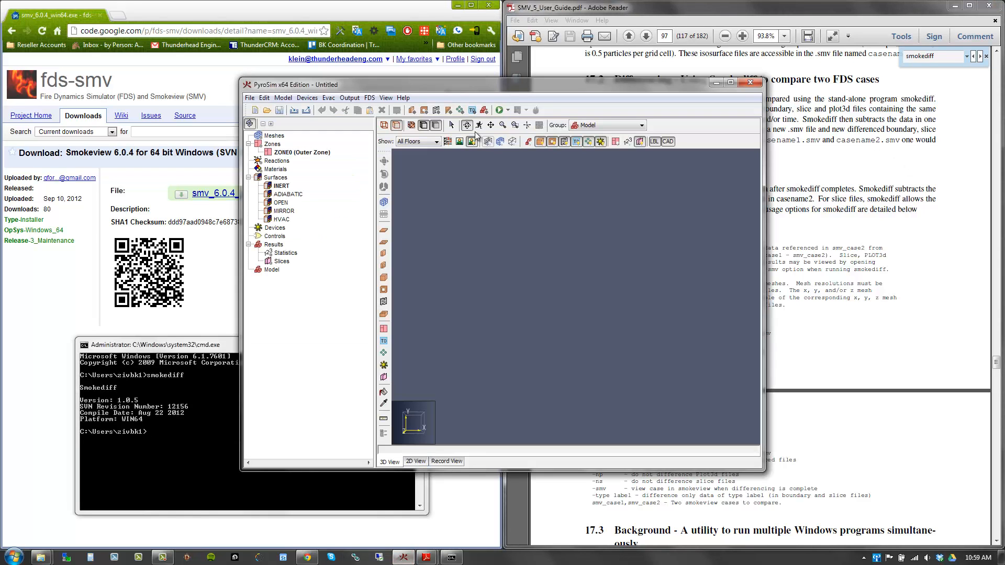
Show PyroSim's Help menu with its More Help guides.
click(402, 98)
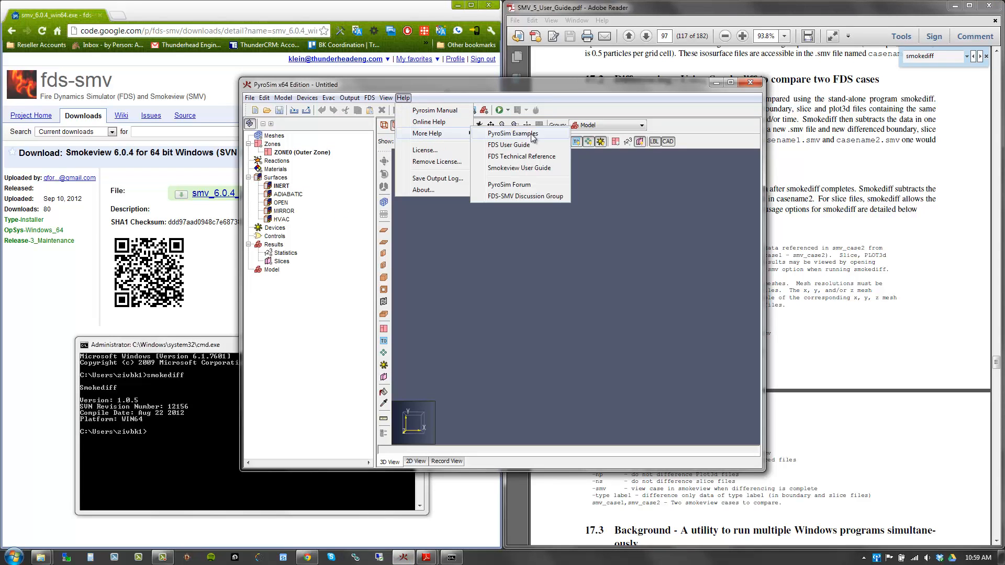
mouse_move(454, 144)
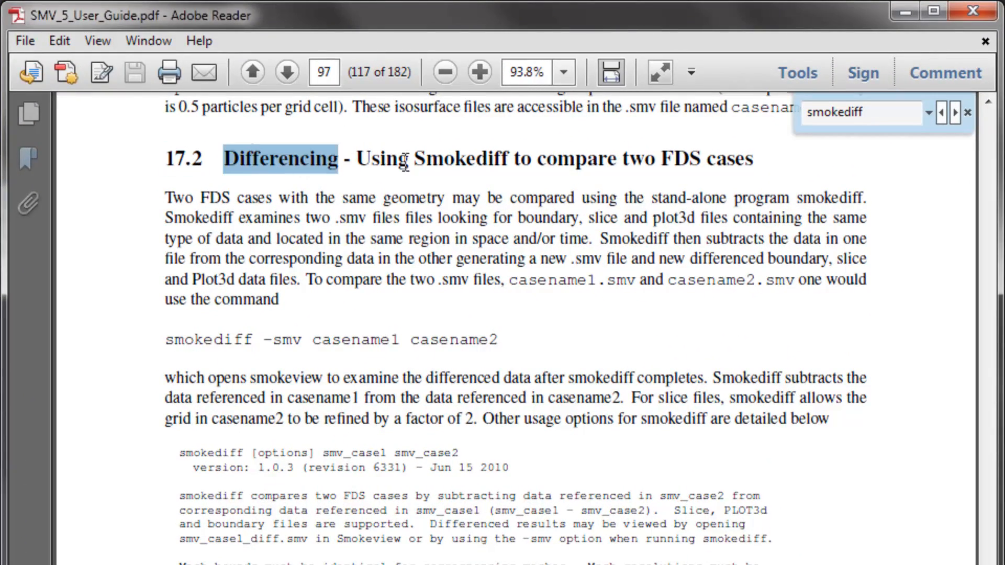
mouse_move(364, 383)
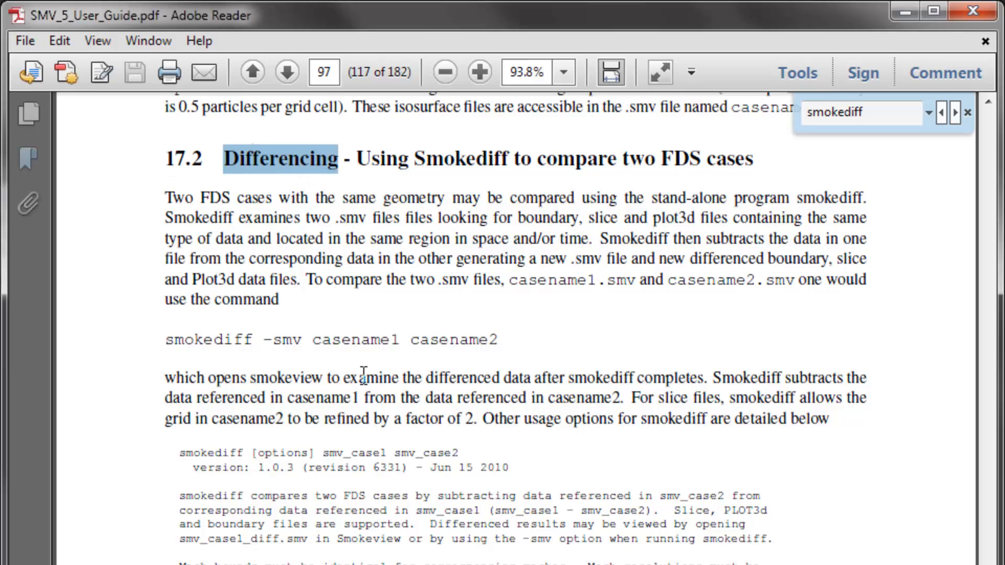
mouse_move(163, 340)
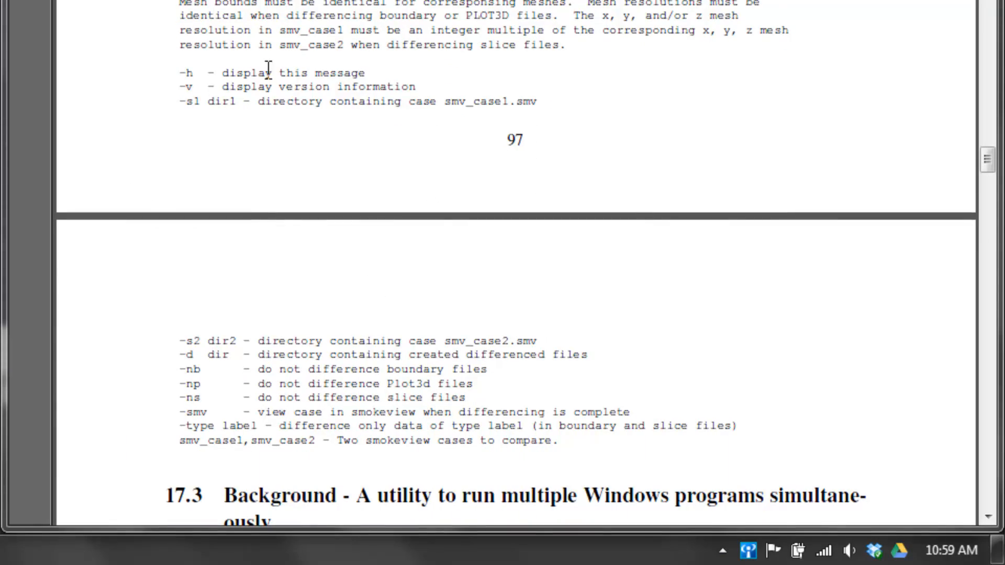
mouse_move(519, 134)
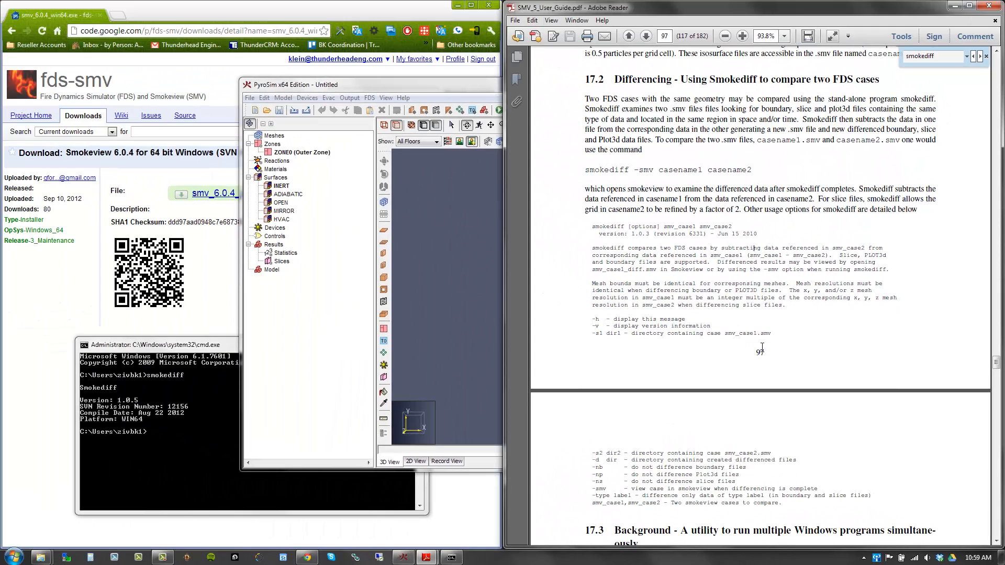
mouse_move(852, 262)
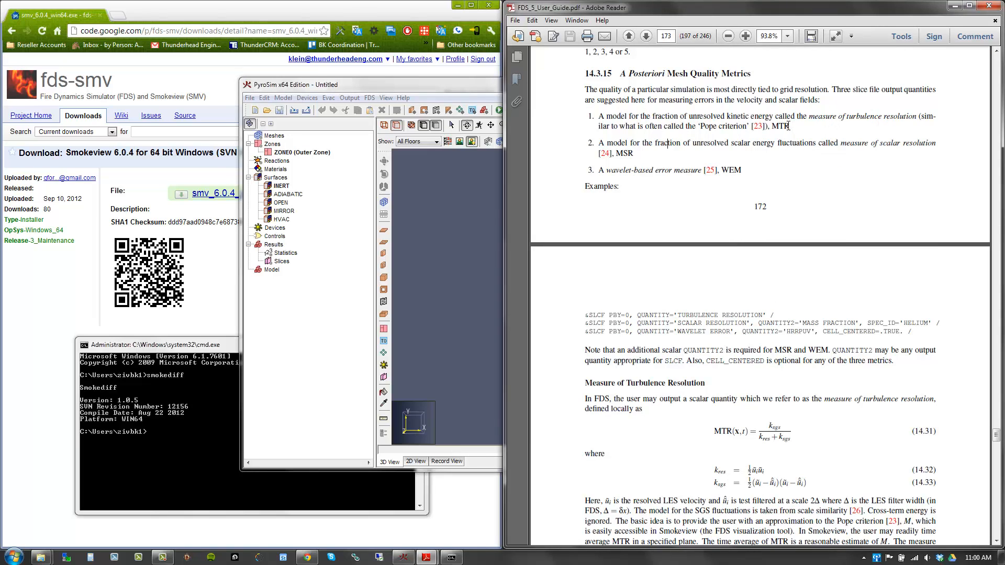
Select the term MTR and scroll to the Measure of Turbulence Resolution explanation and equations.
double_click(780, 126)
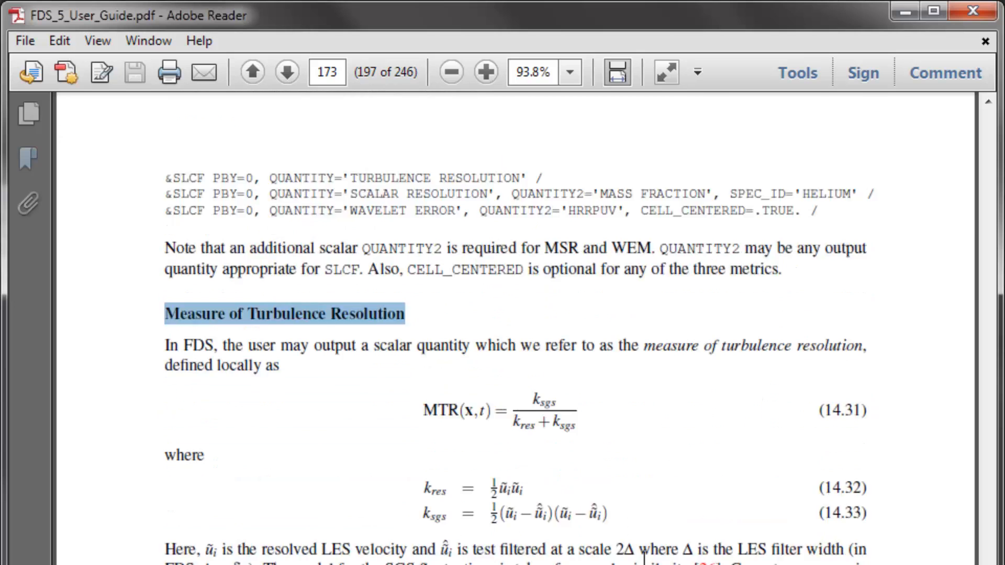
scroll(down, 3)
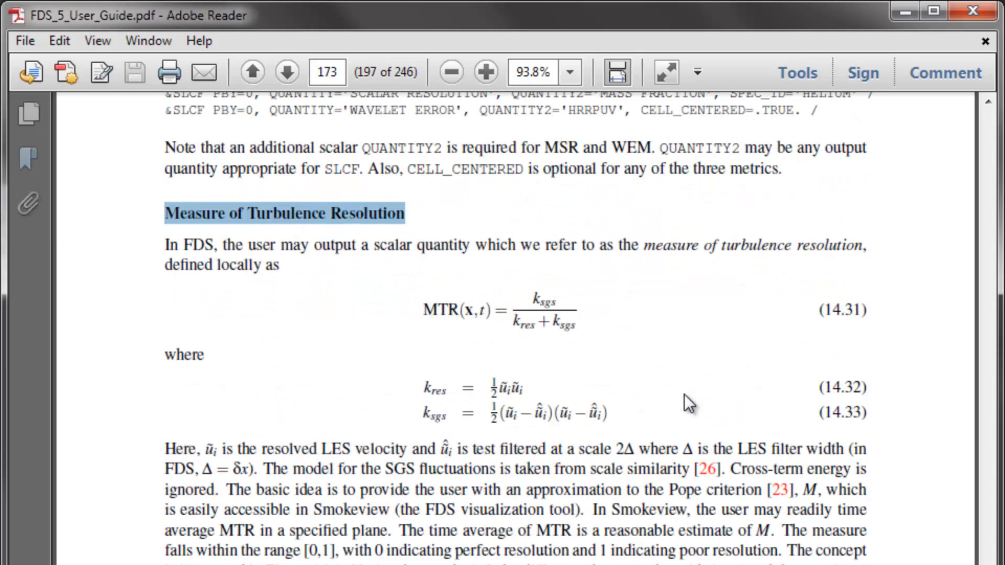
mouse_move(737, 246)
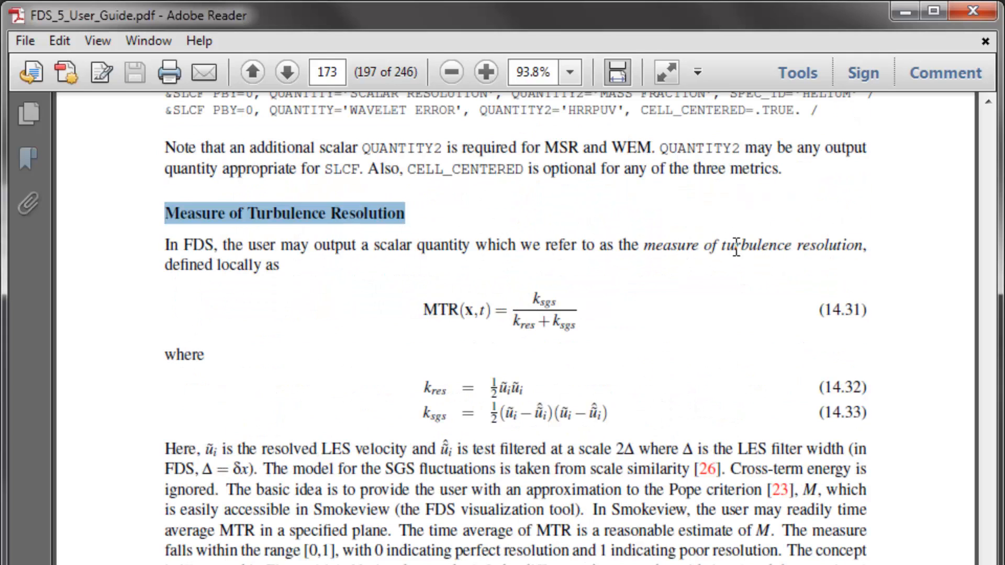
mouse_move(498, 262)
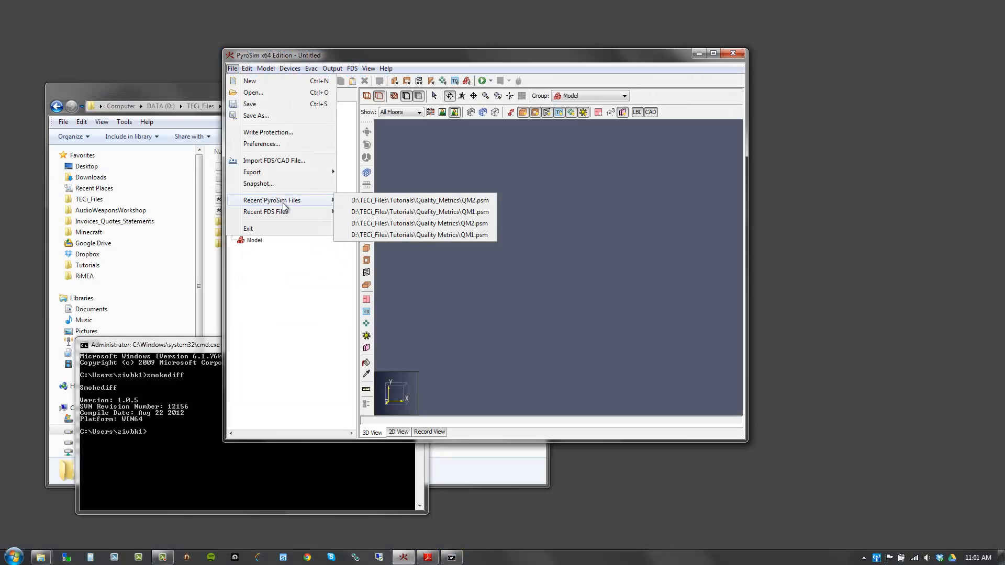
Load the recent QM2.psm model and select its single MESH in the navigation tree.
click(419, 200)
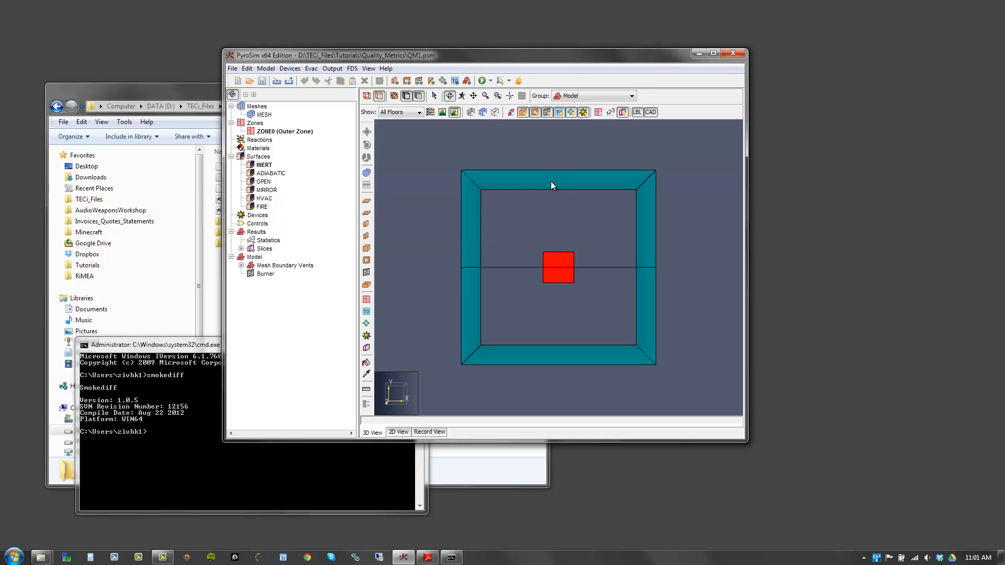
click(257, 114)
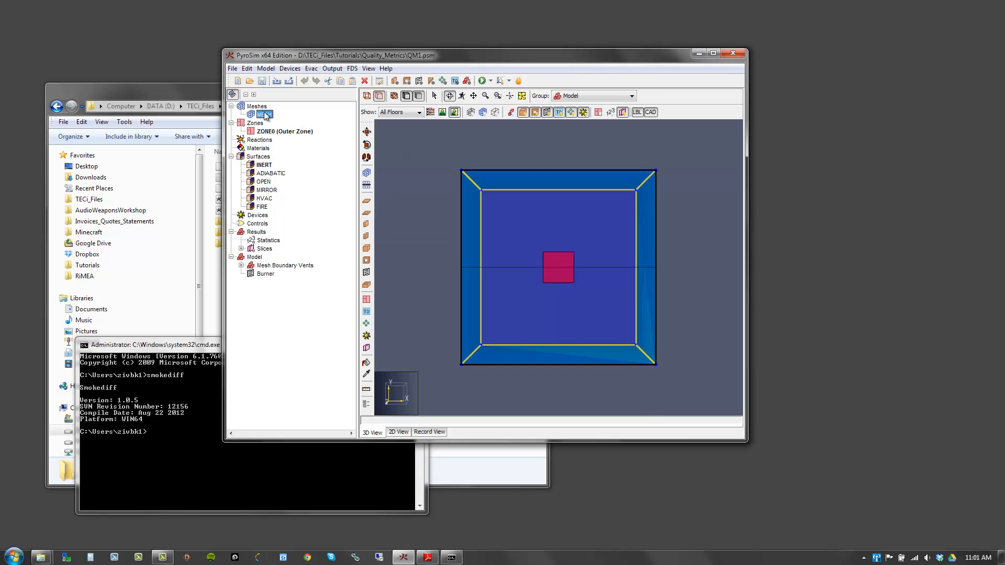
double_click(264, 115)
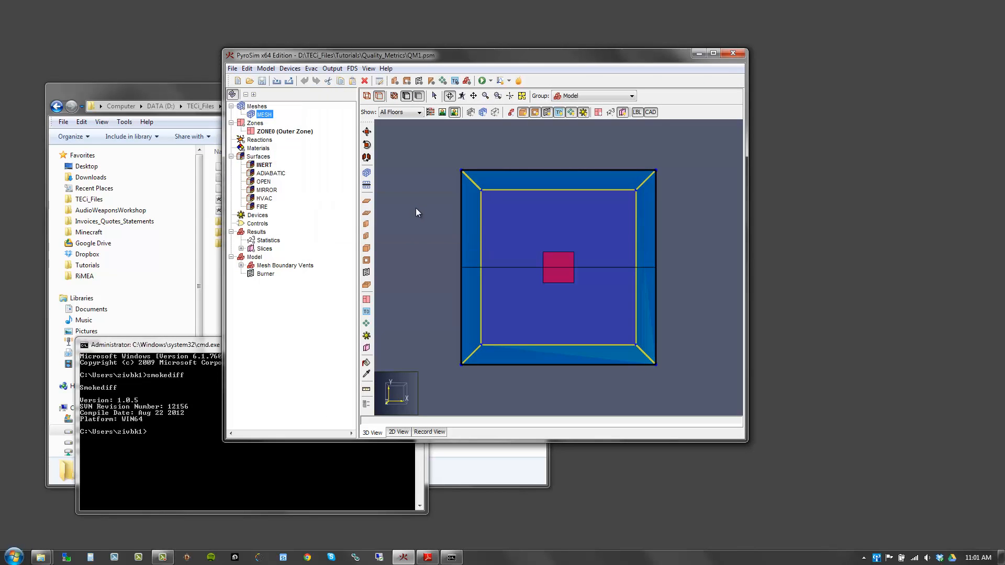
double_click(264, 114)
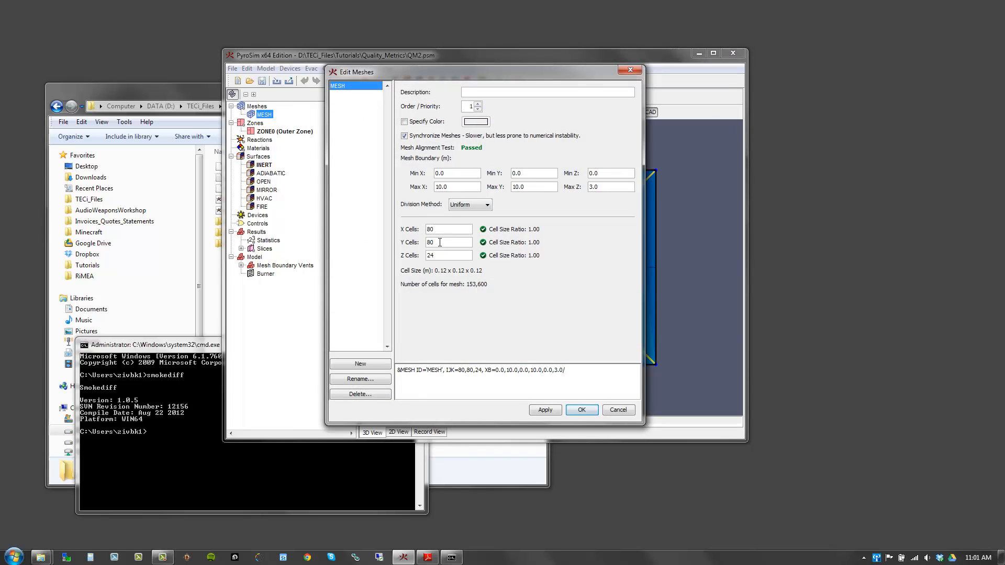
mouse_move(469, 226)
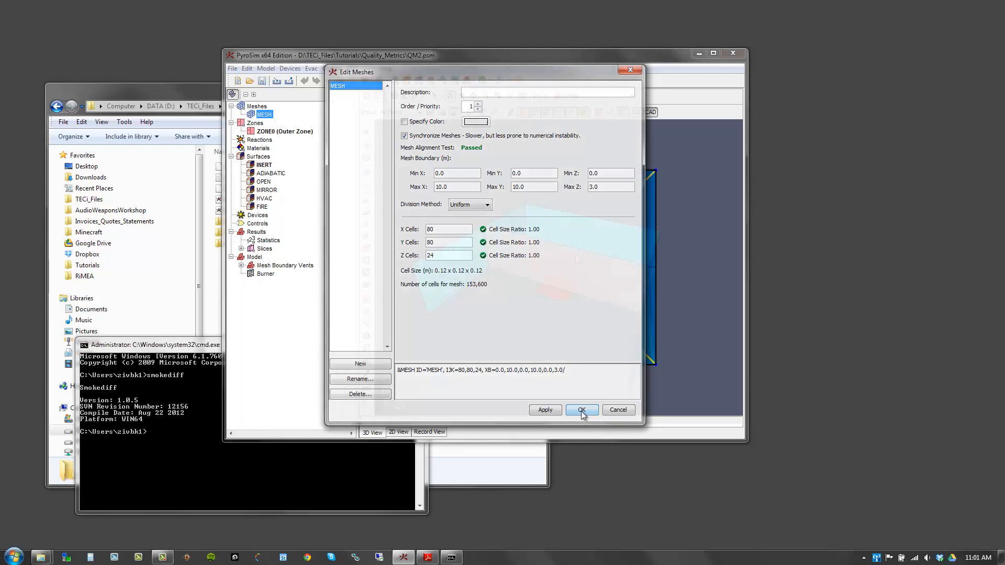
click(582, 411)
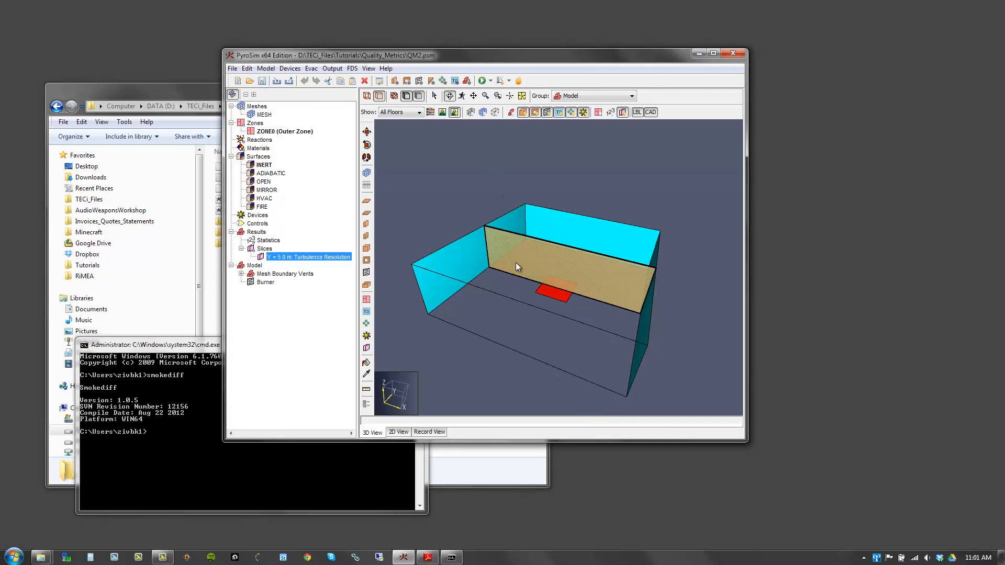
mouse_move(524, 264)
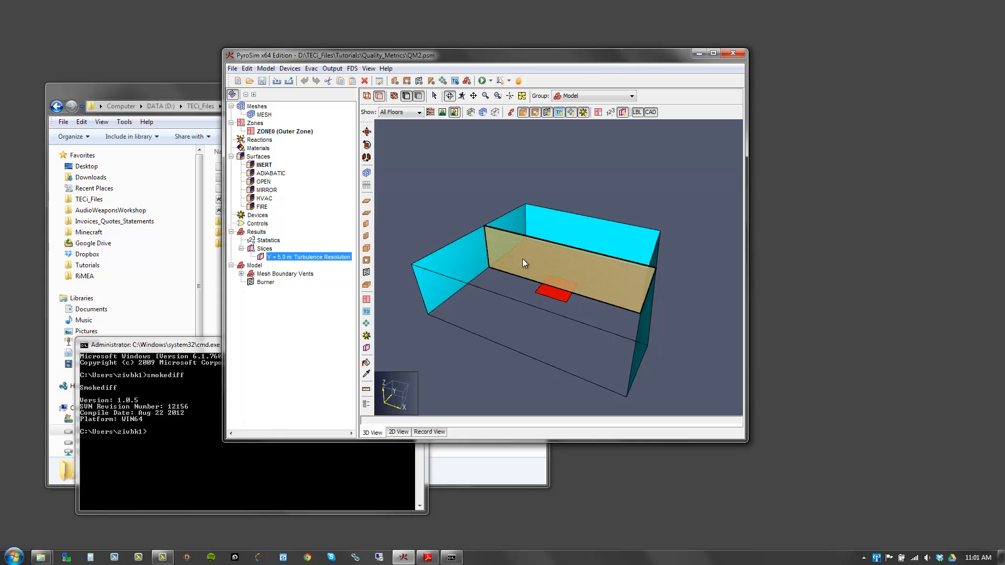
mouse_move(521, 262)
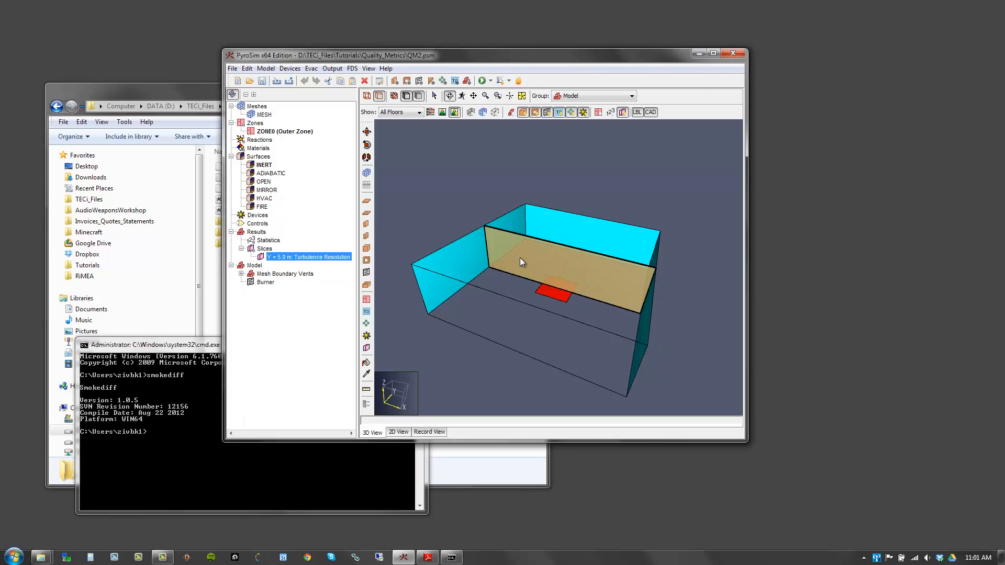
double_click(308, 257)
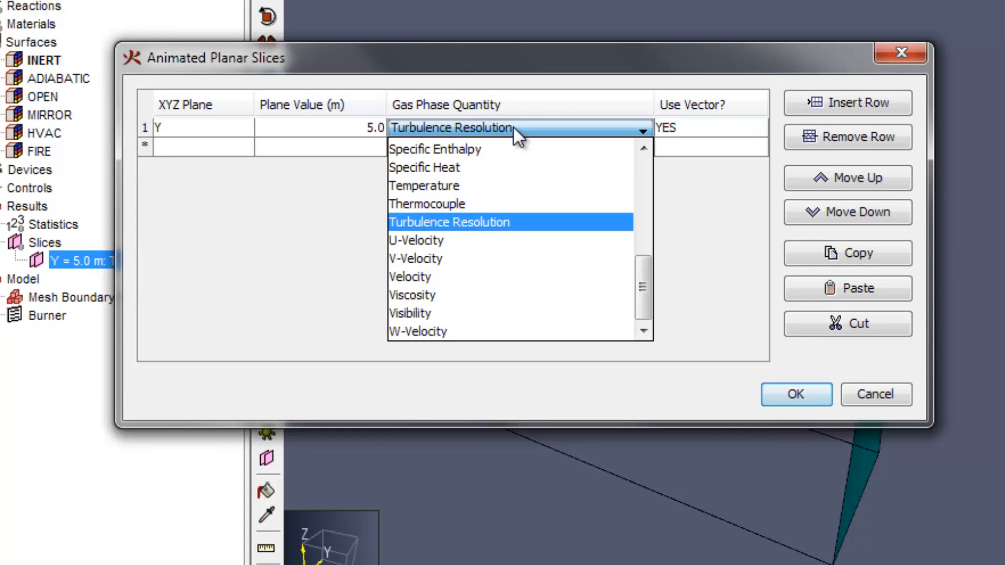
click(448, 222)
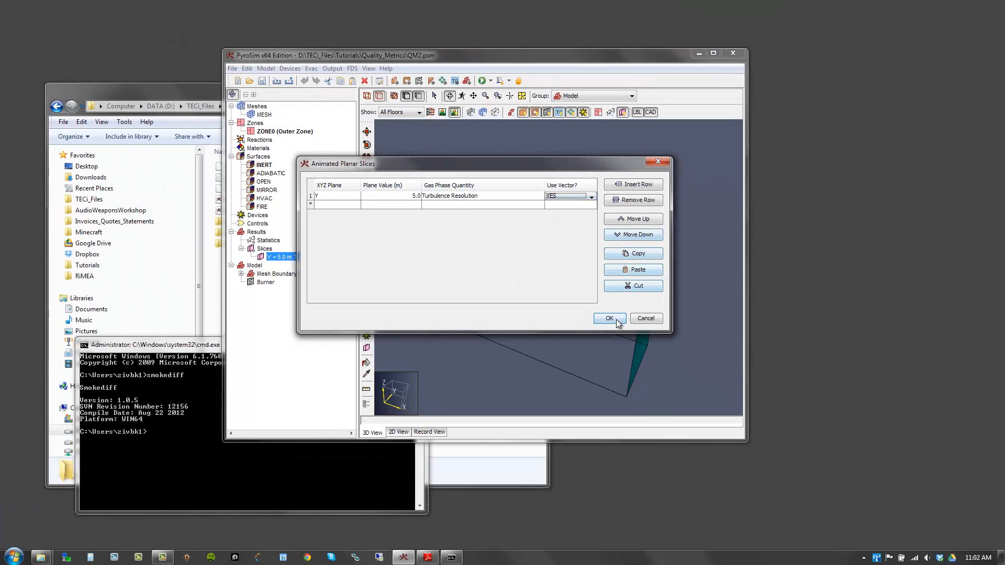
click(609, 318)
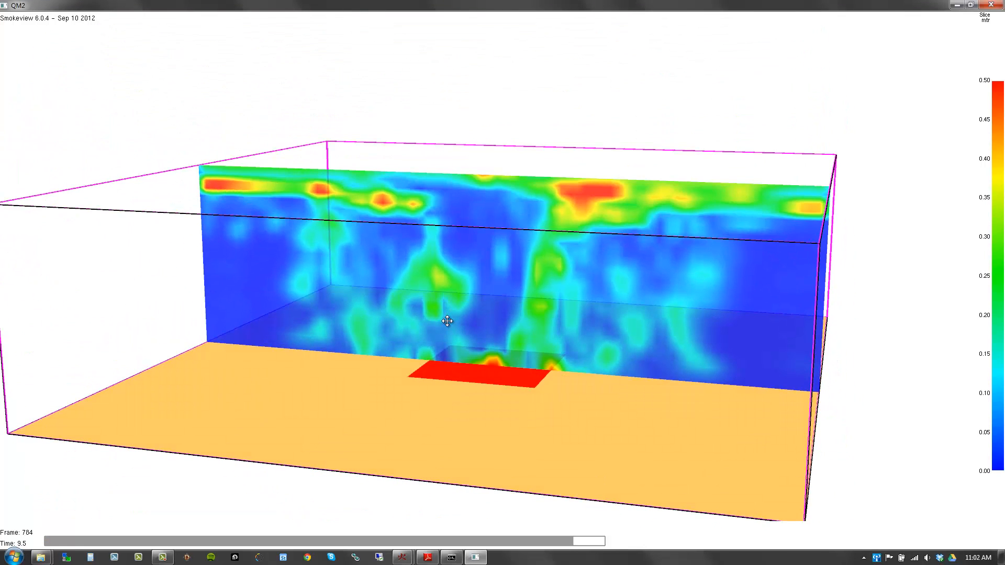
mouse_move(991, 54)
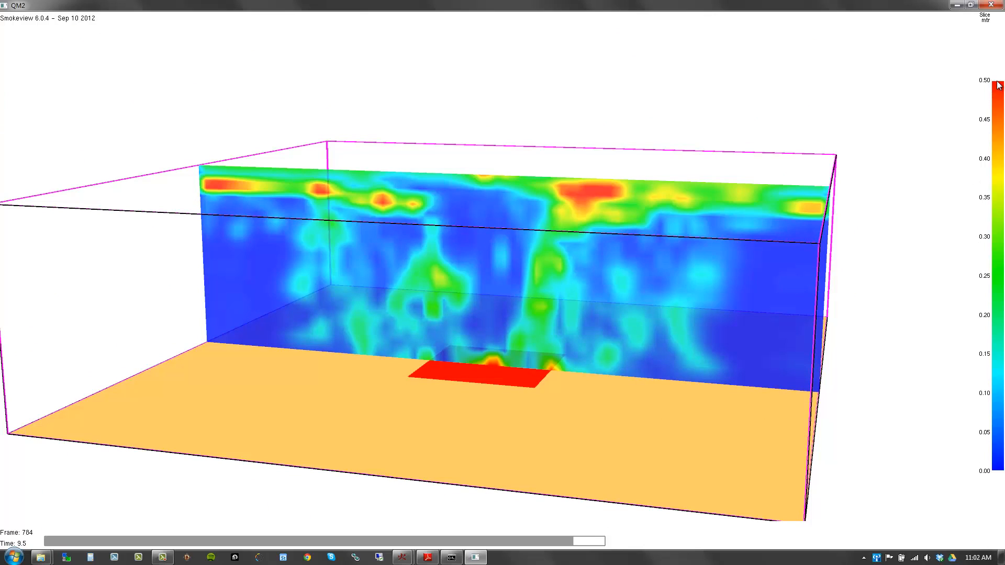
Scrub the time bar through the QM2 turbulence resolution slice between about 2.9 and 5.6 seconds and later.
drag(583, 542, 538, 541)
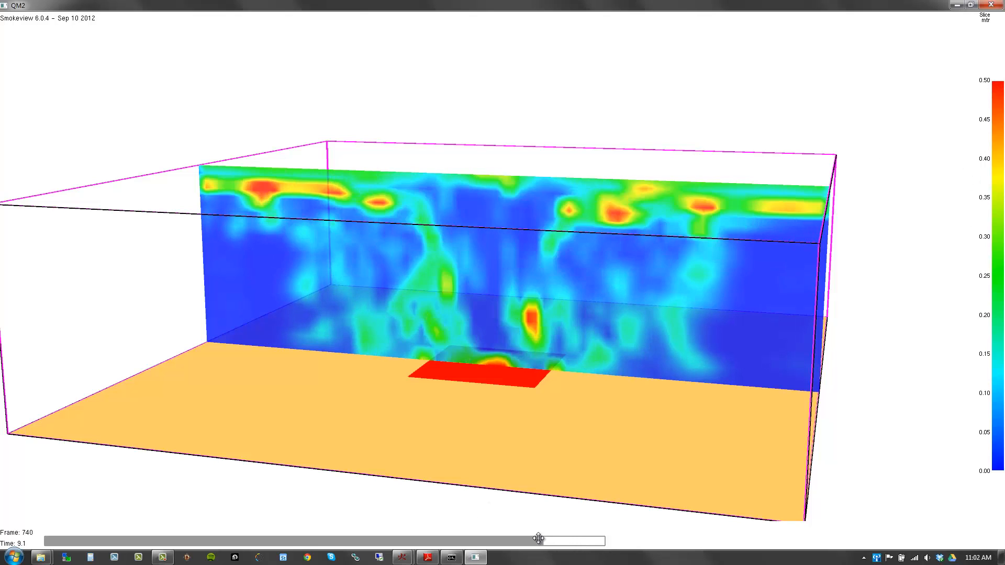
drag(538, 541, 318, 540)
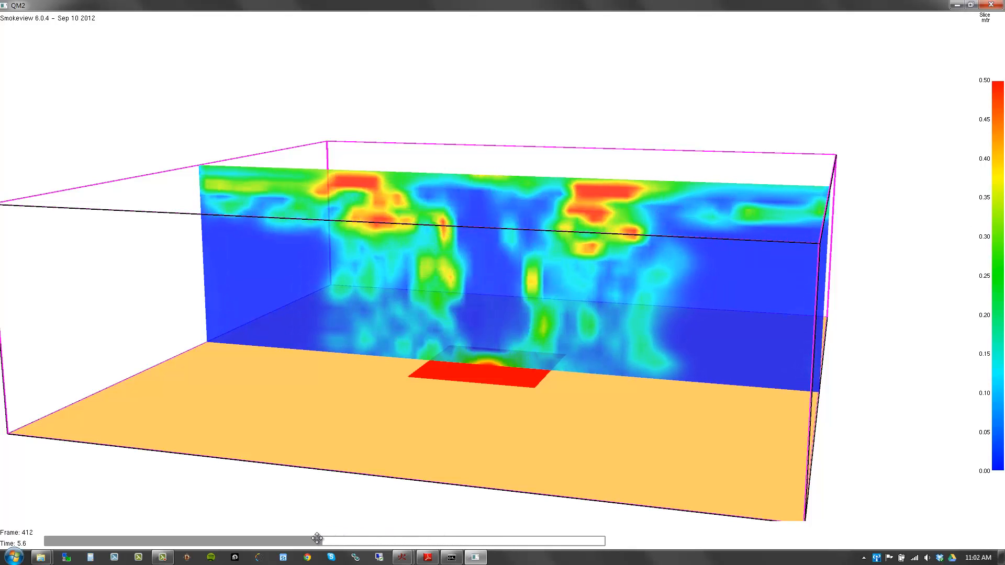
drag(318, 541, 163, 541)
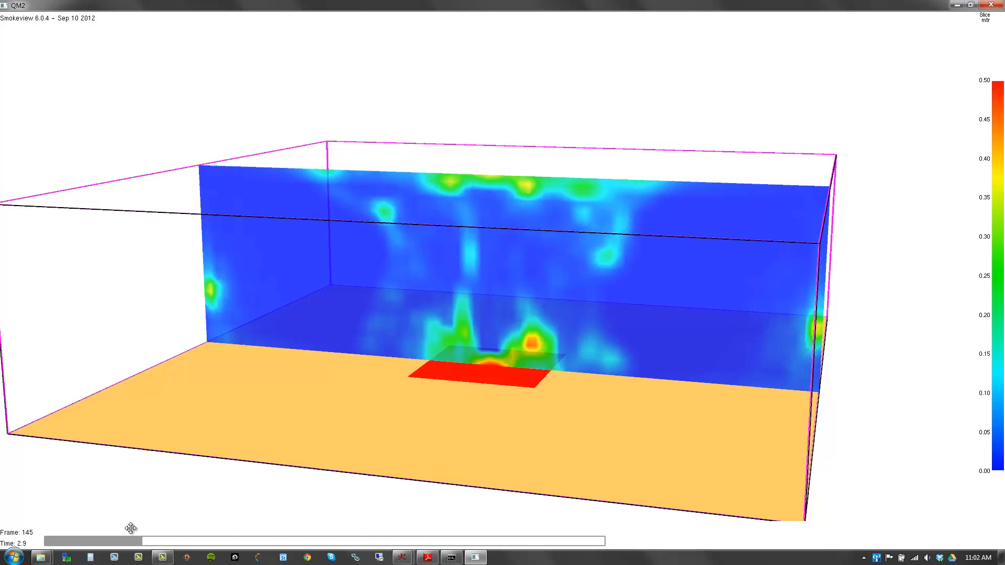
drag(135, 541, 226, 541)
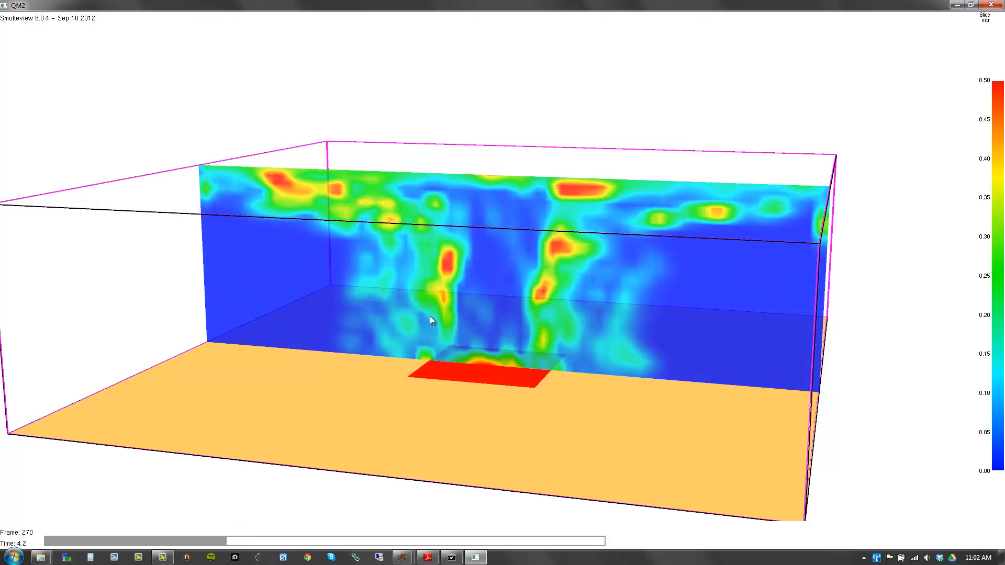
mouse_move(427, 360)
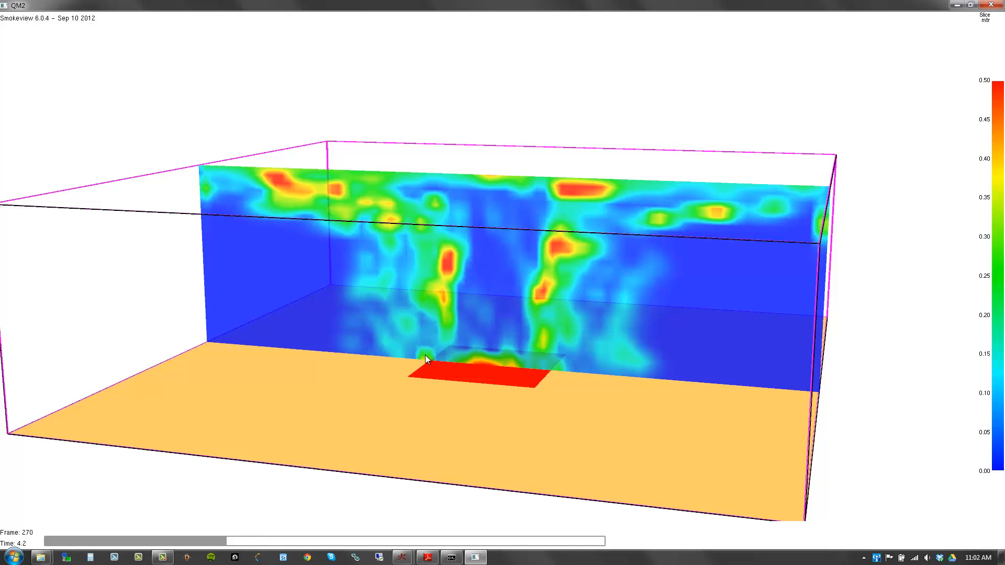
mouse_move(447, 366)
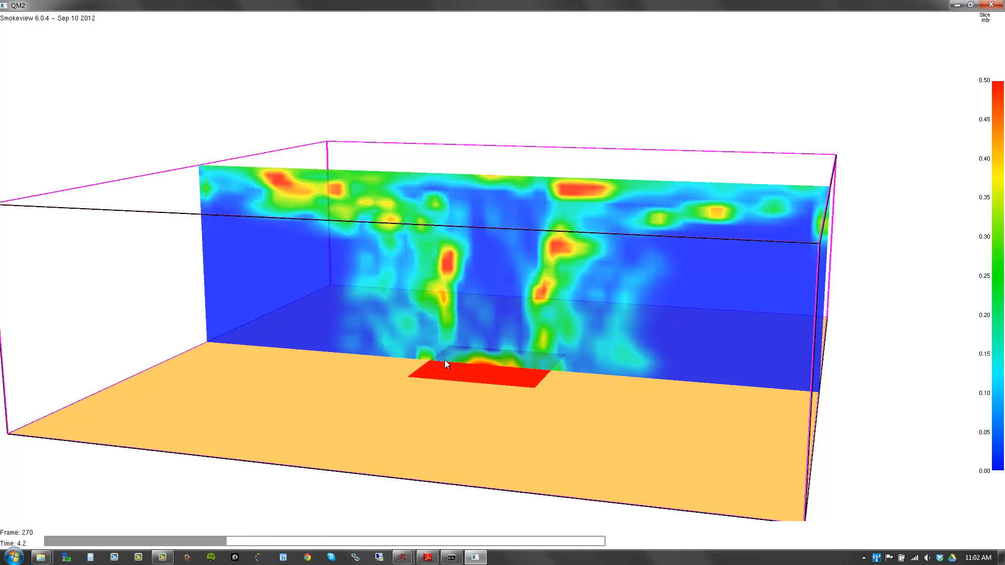
mouse_move(440, 276)
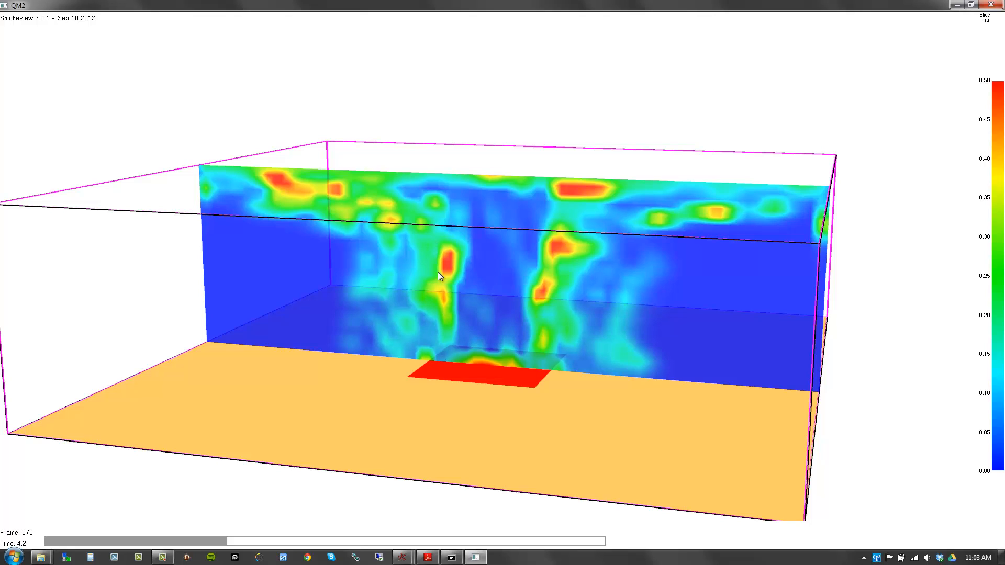
mouse_move(431, 325)
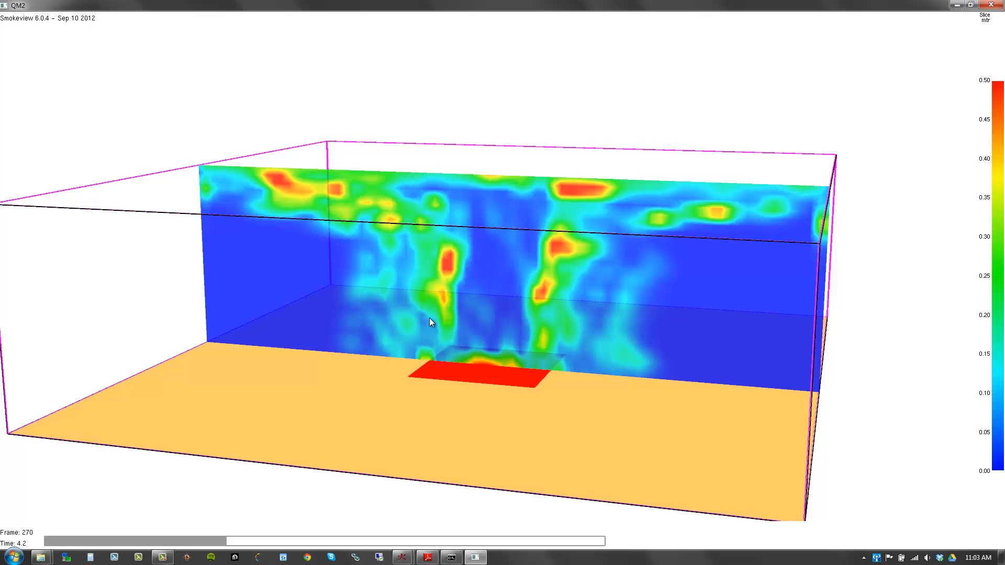
mouse_move(428, 228)
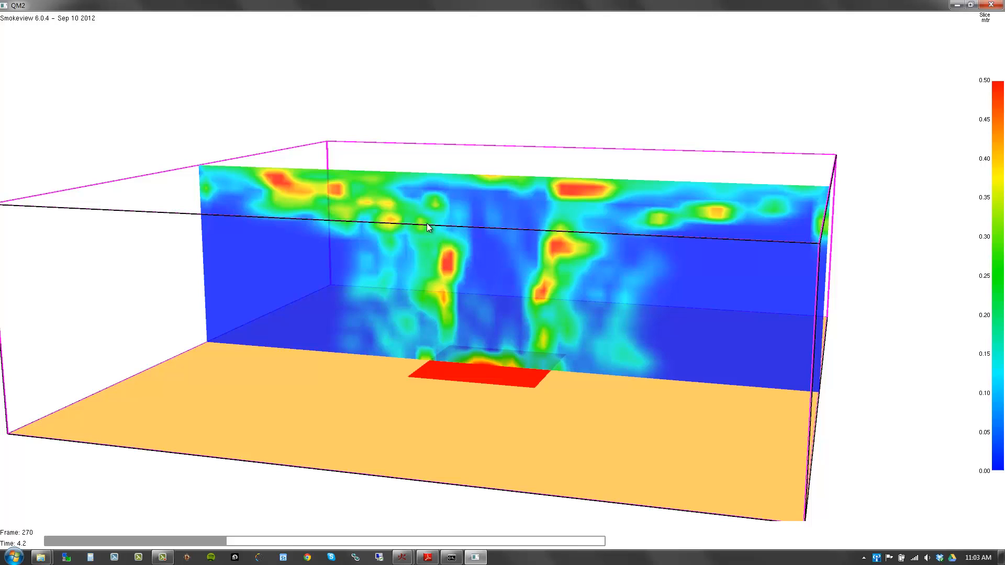
mouse_move(777, 199)
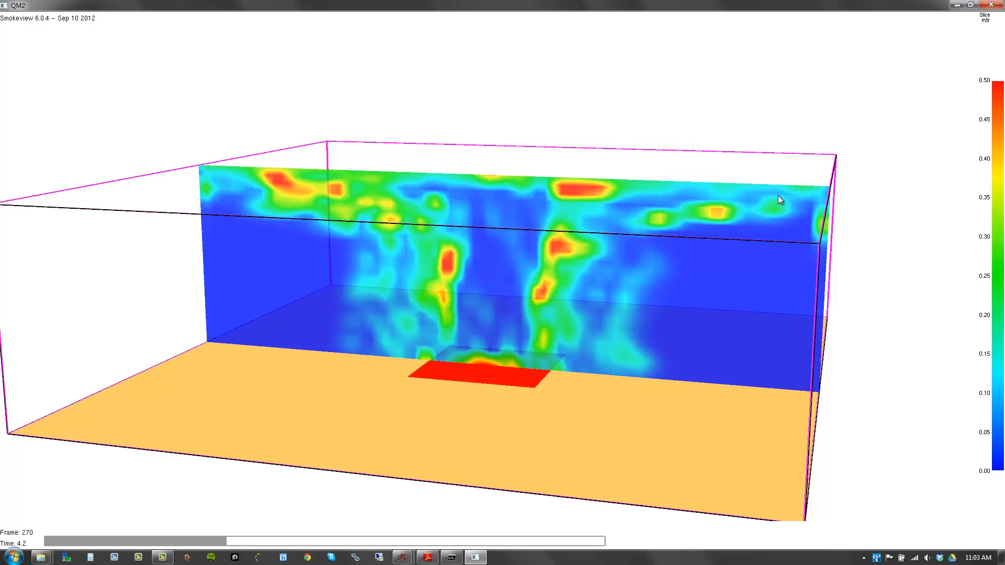
mouse_move(434, 199)
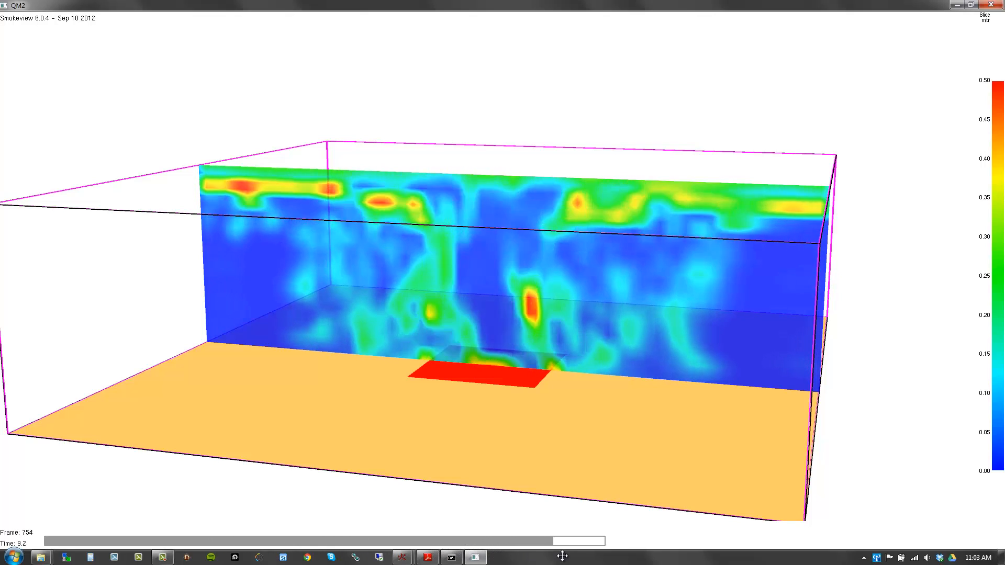
drag(564, 541, 179, 541)
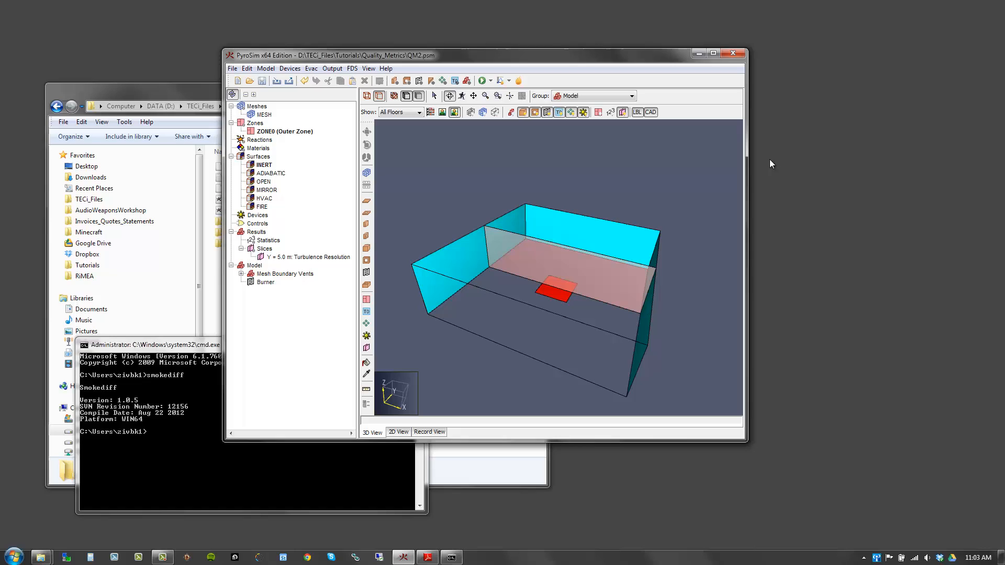
mouse_move(431, 81)
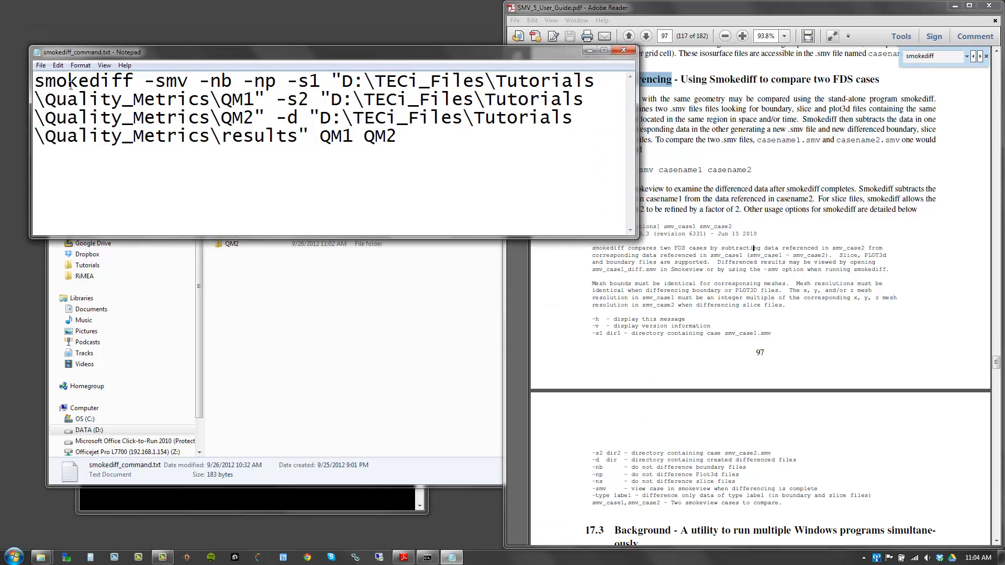
Highlight the -smv, -nb, -np options and the QM1 directory path in the saved smokediff command.
double_click(176, 82)
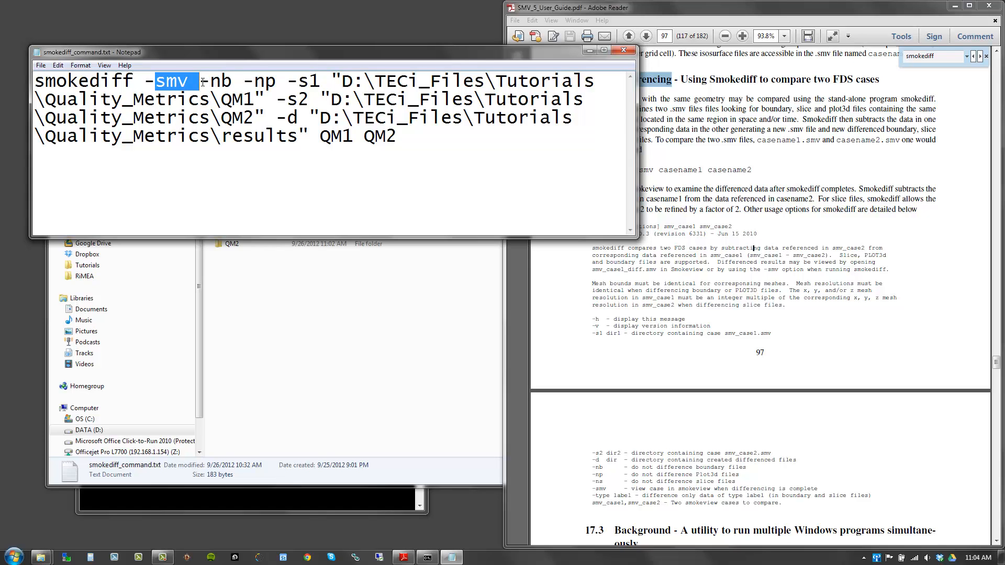
double_click(220, 81)
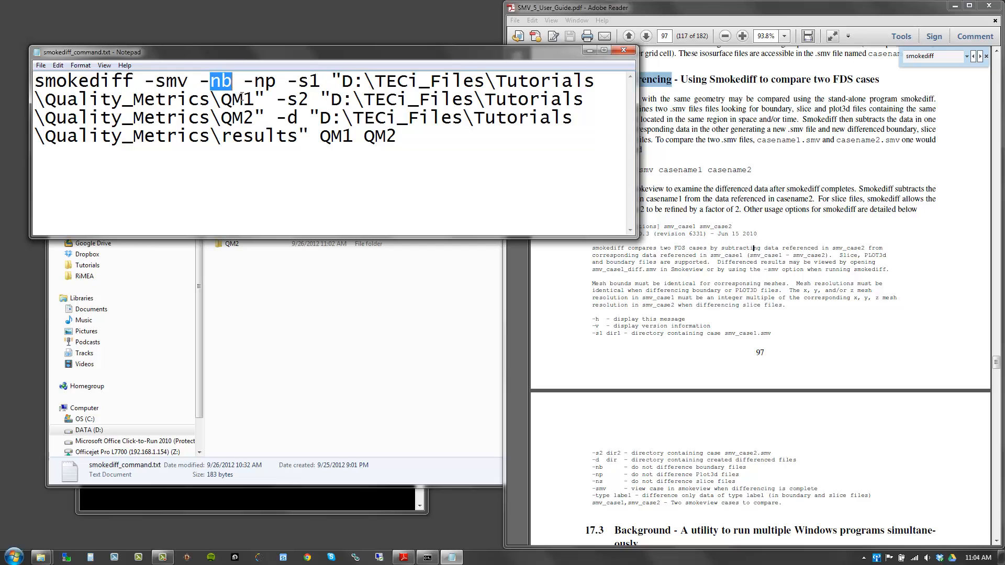
click(265, 80)
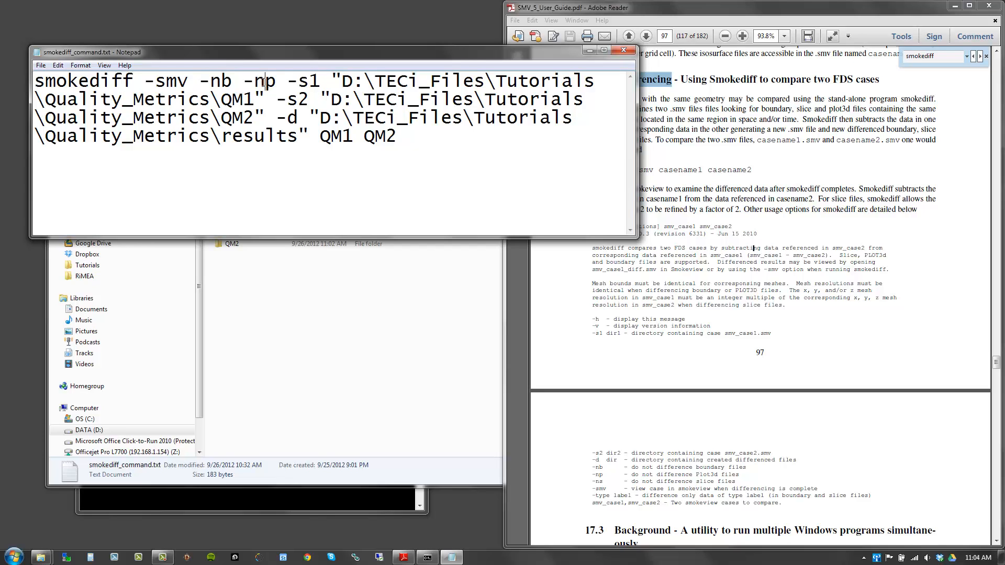
double_click(269, 81)
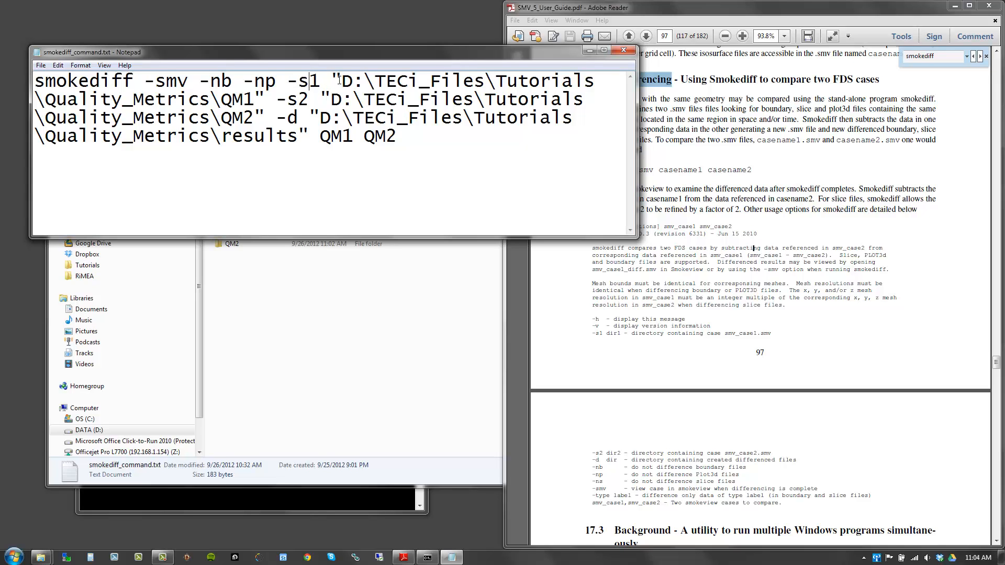
drag(333, 80, 267, 99)
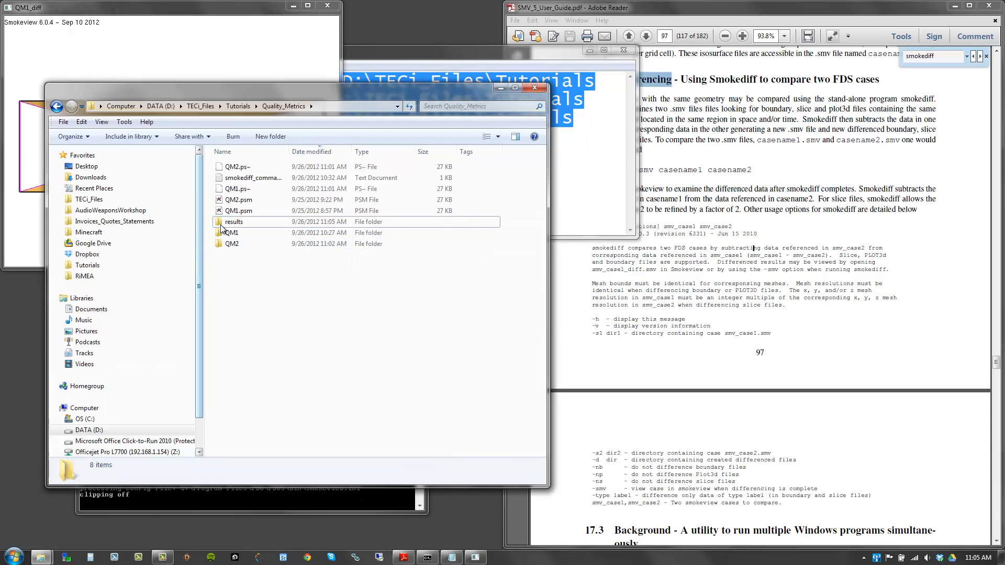
Open the newly created results folder holding the QM1_diff comparison case.
double_click(234, 222)
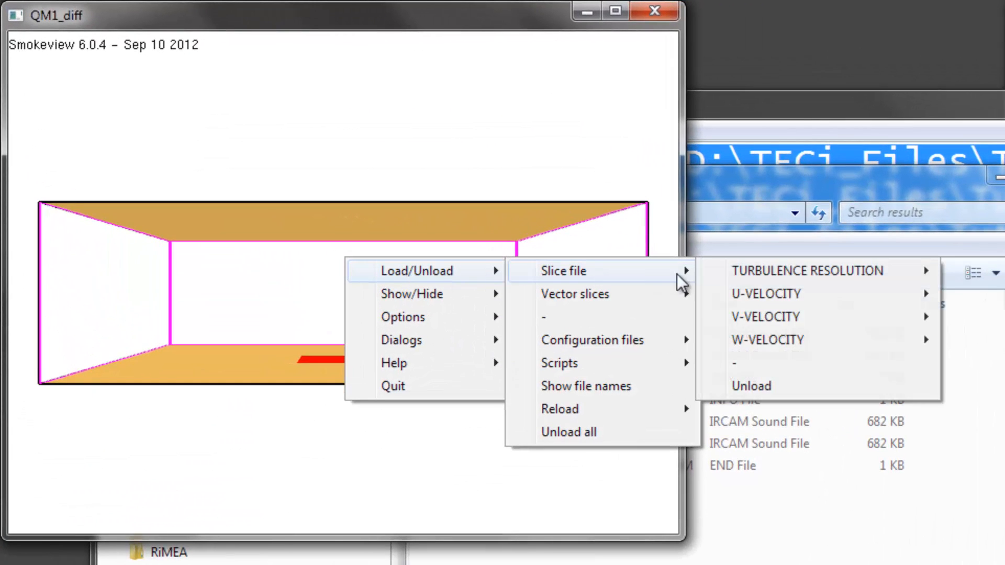
Load the differenced TURBULENCE RESOLUTION slice and scrub the time bar through several times up to about 8 seconds.
click(766, 316)
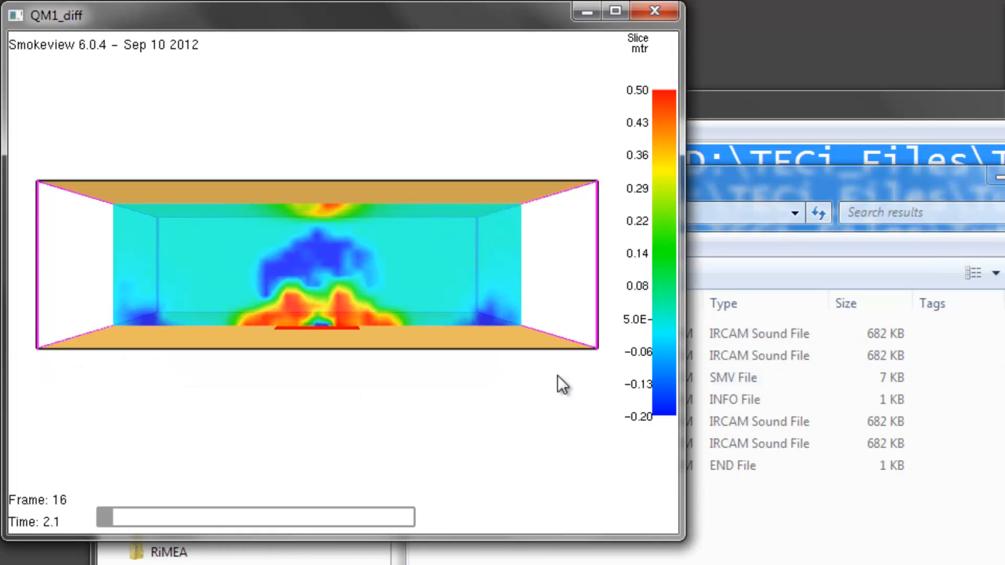
drag(103, 517, 247, 516)
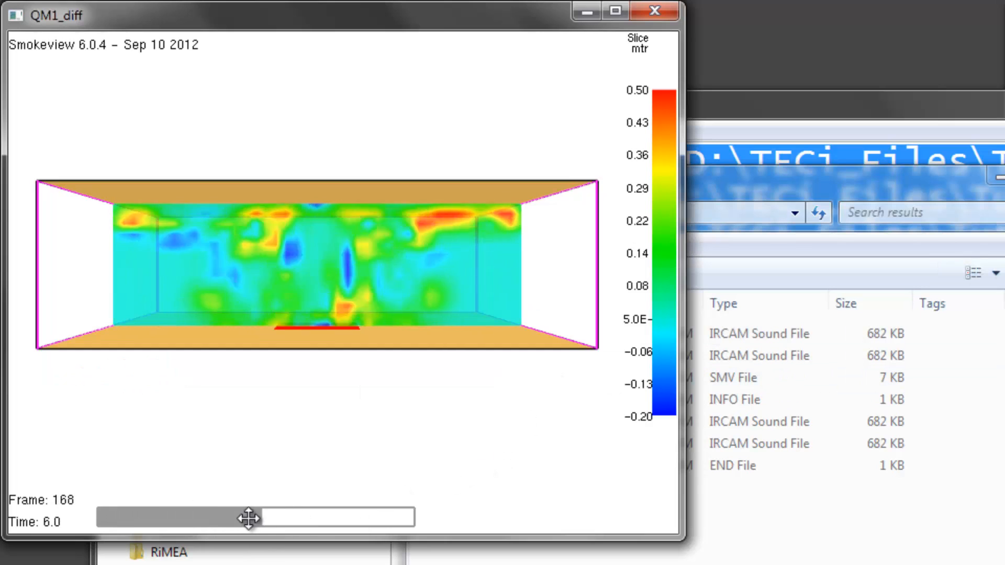
drag(247, 517, 224, 519)
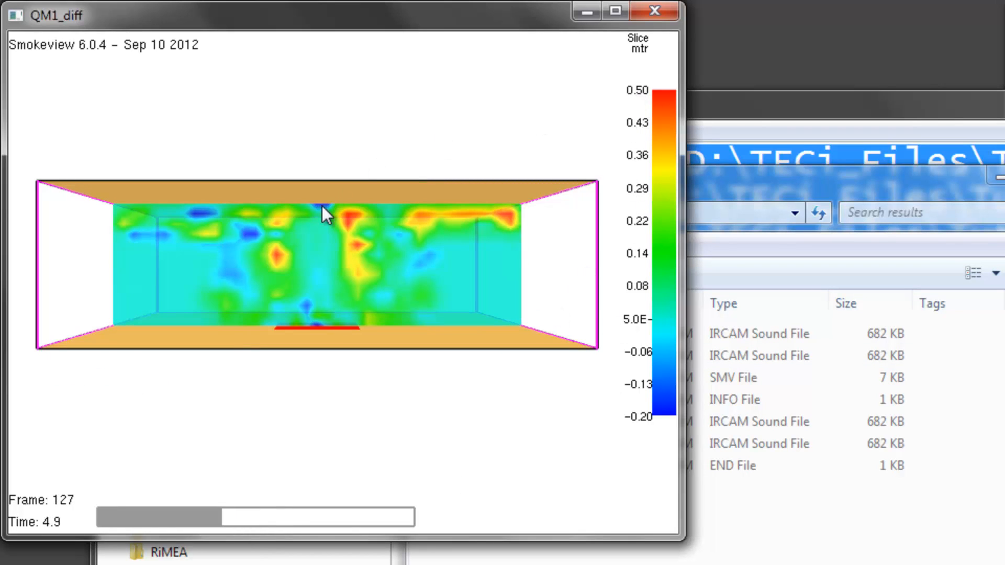
mouse_move(558, 276)
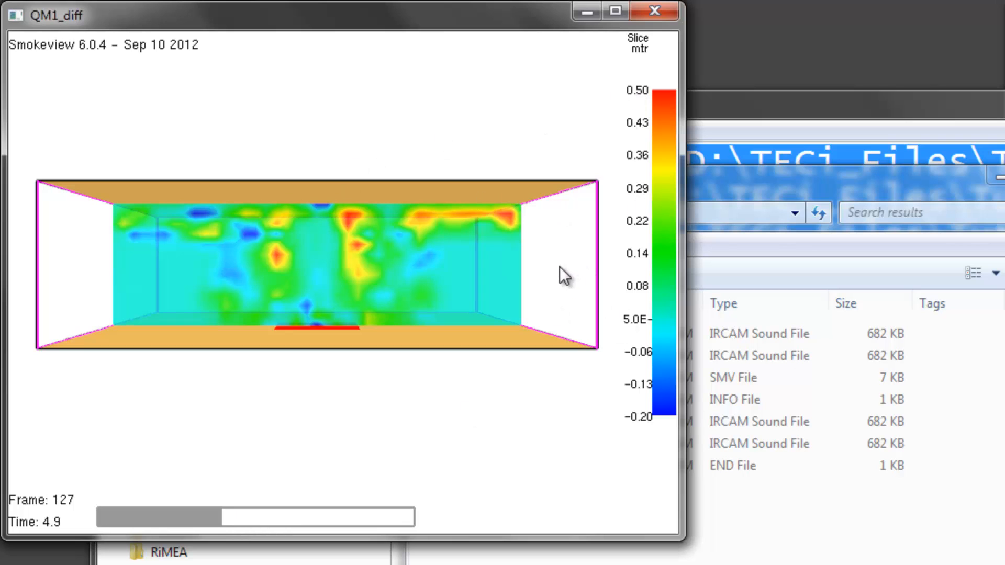
drag(227, 516, 298, 516)
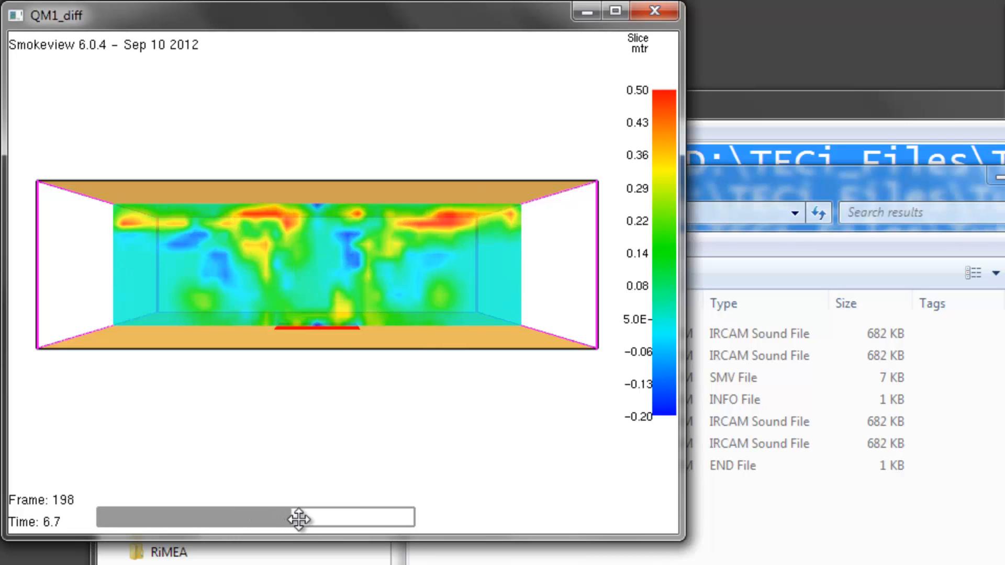
drag(298, 517, 339, 516)
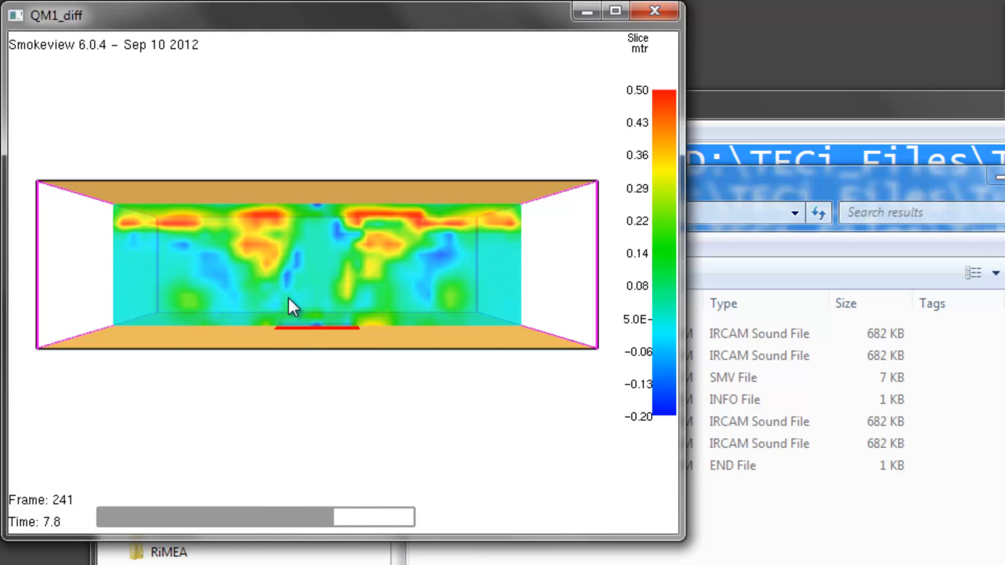
mouse_move(330, 264)
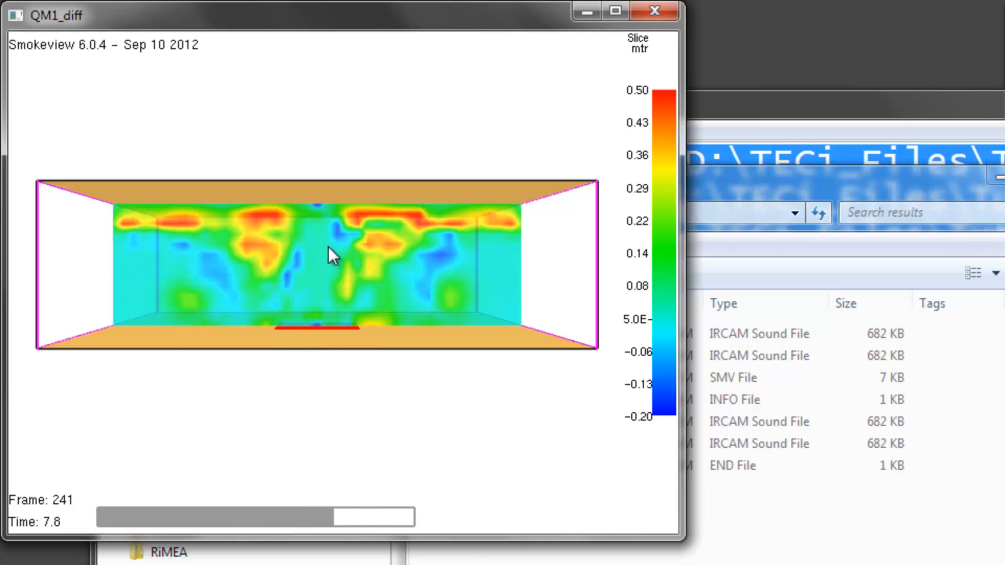
drag(339, 517, 358, 518)
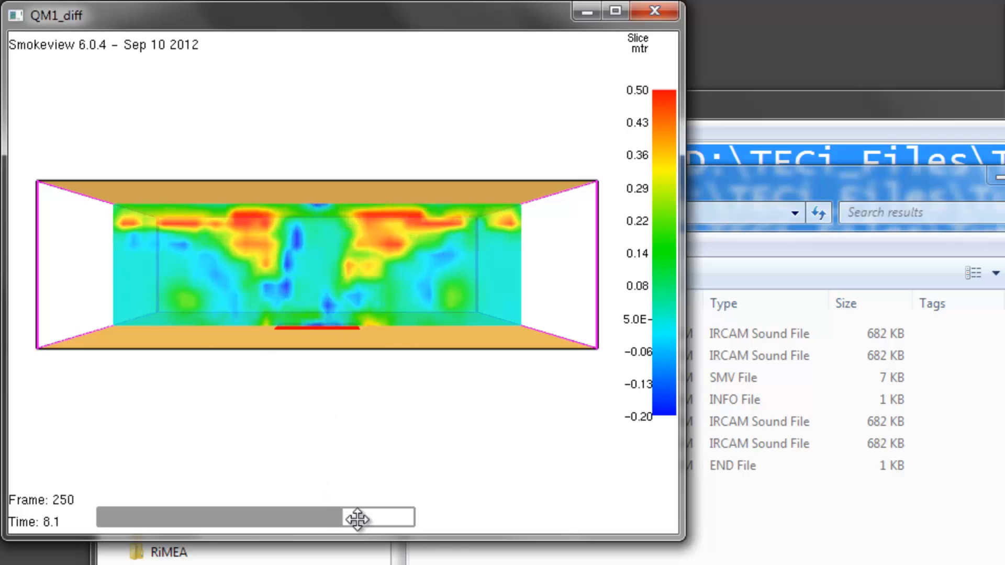
drag(358, 518, 258, 516)
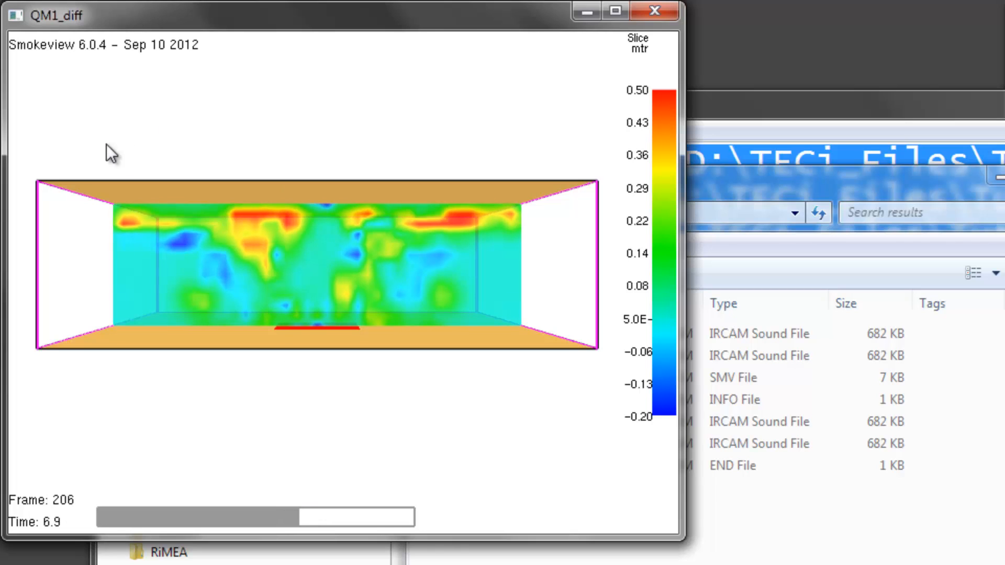
mouse_move(316, 245)
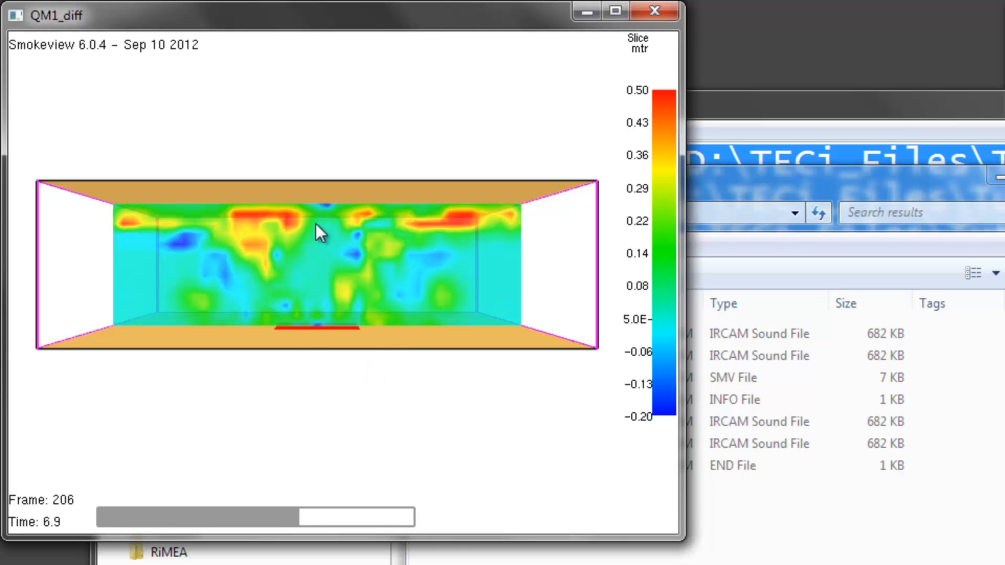
mouse_move(354, 460)
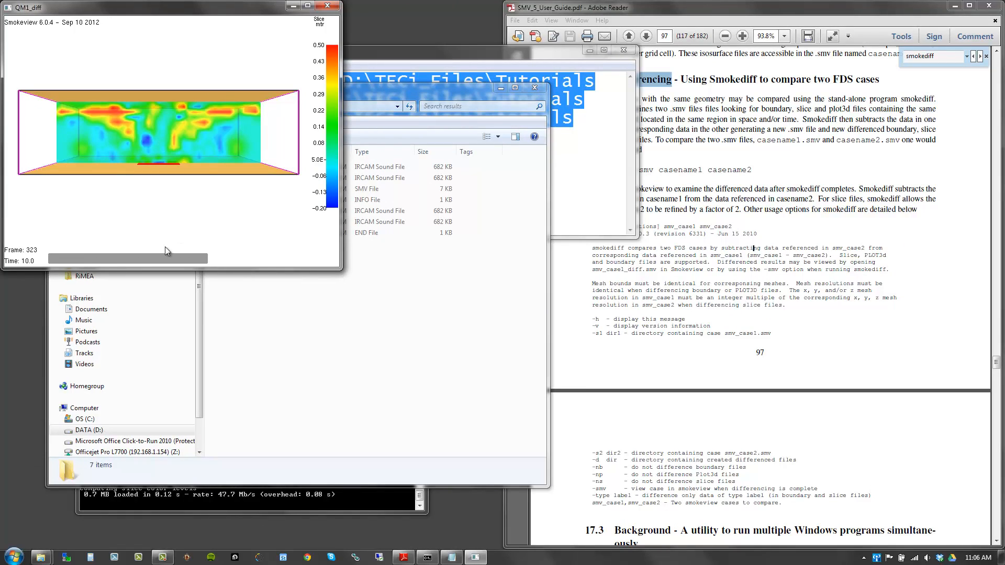
mouse_move(129, 255)
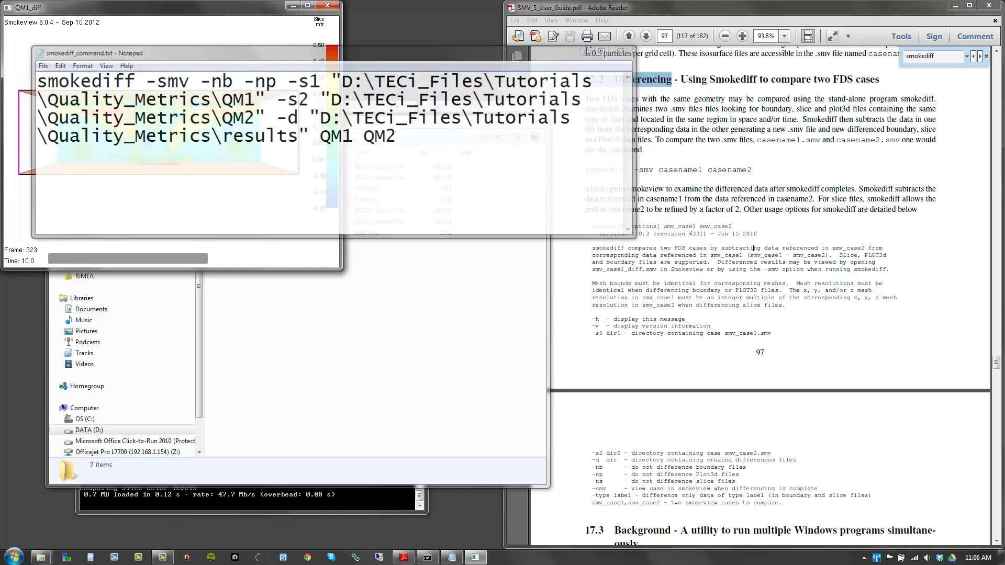
Bring Smokeview's finished QM1_diff slice at 10.0 s forward beside the smokediff guide.
click(326, 5)
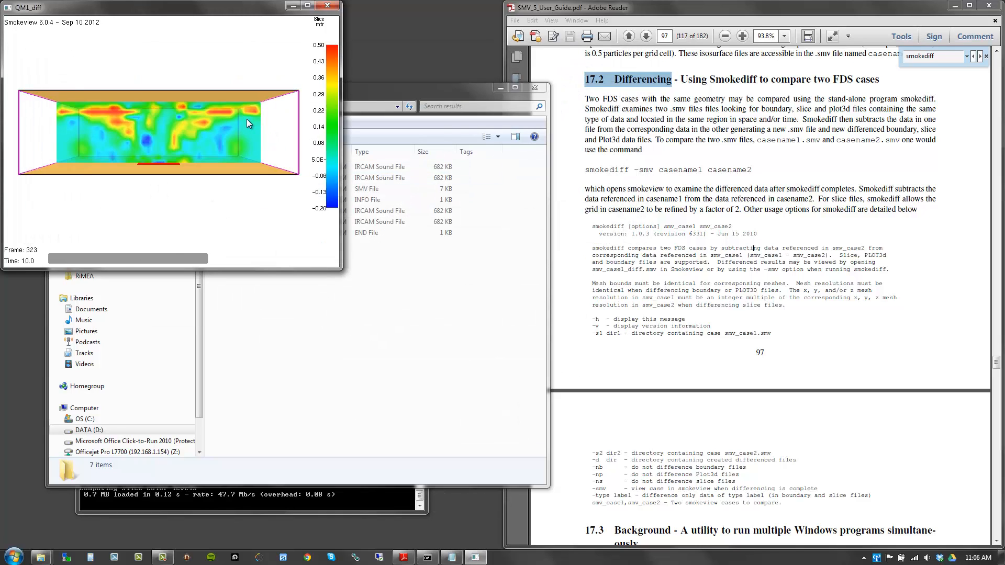